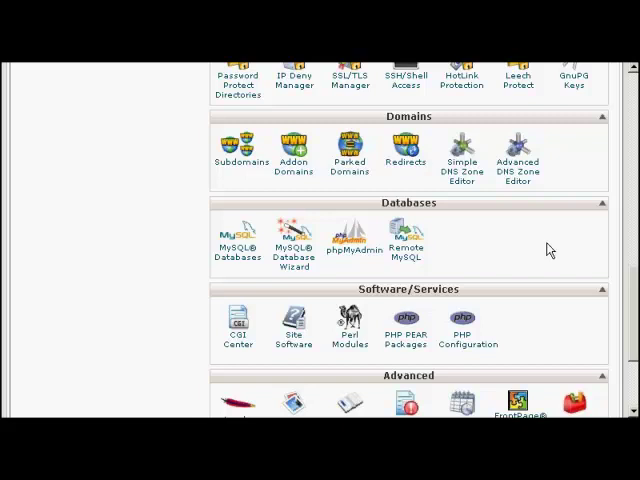
mouse_move(353, 238)
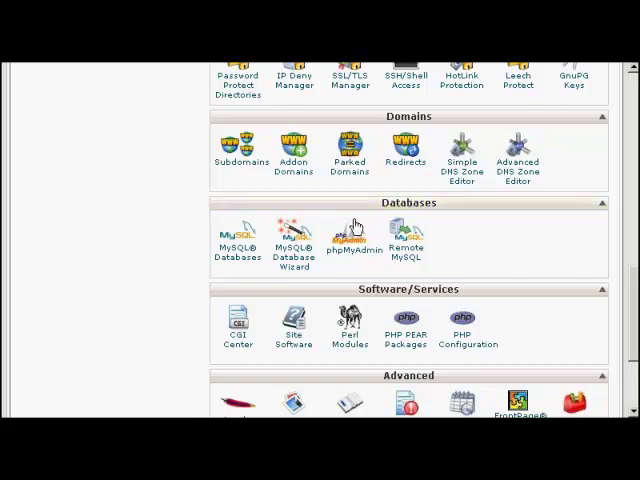
mouse_move(296, 278)
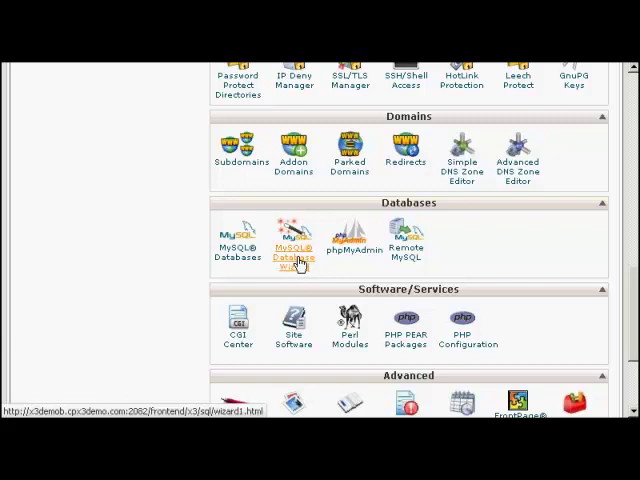
Launch the MySQL Database Wizard and create the database samsblog.
click(293, 235)
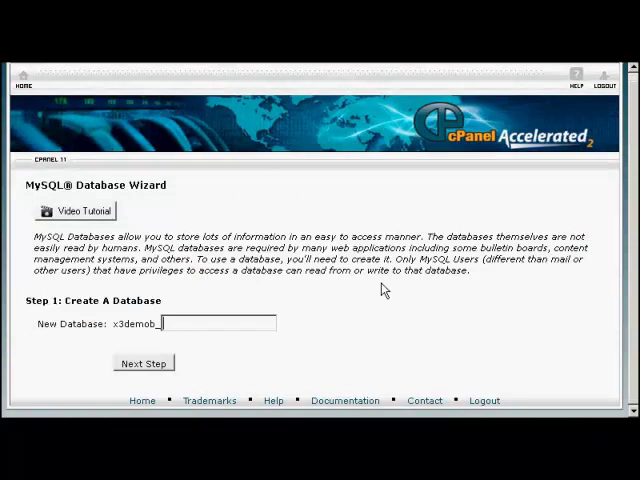
mouse_move(170, 342)
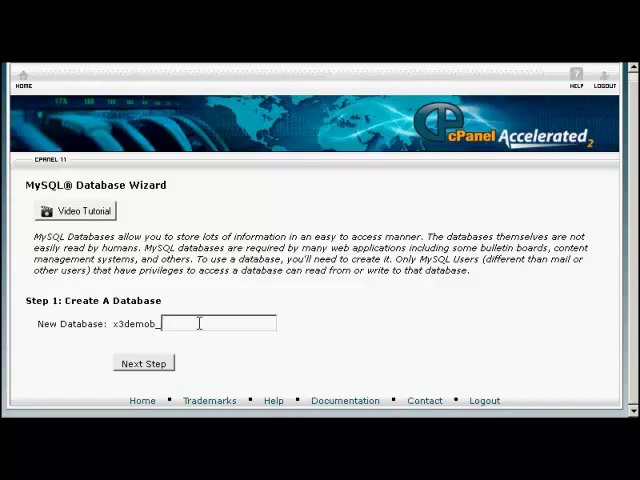
mouse_move(115, 340)
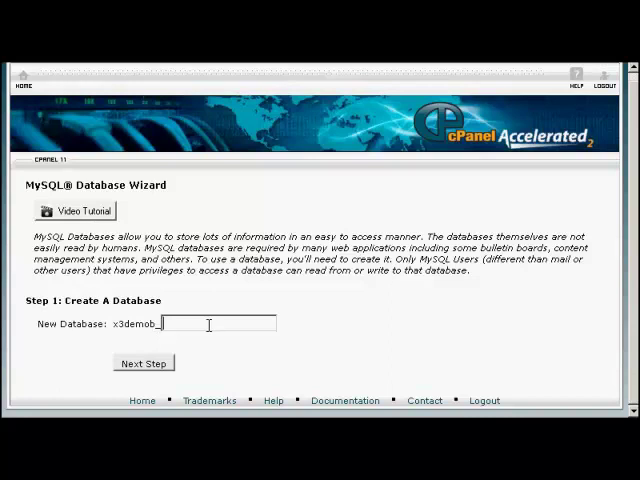
text(samsblog)
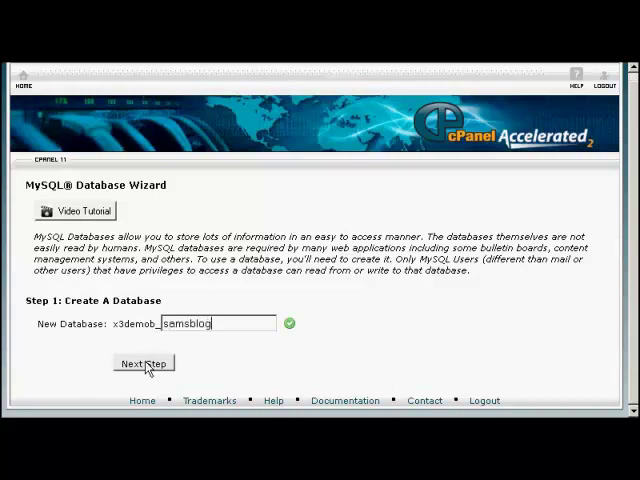
click(143, 363)
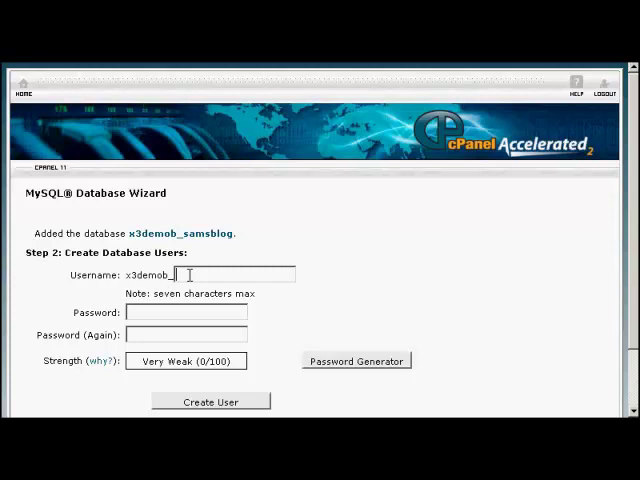
Enter username sam001, then generate, copy and apply a very strong password to both fields.
text(sam001)
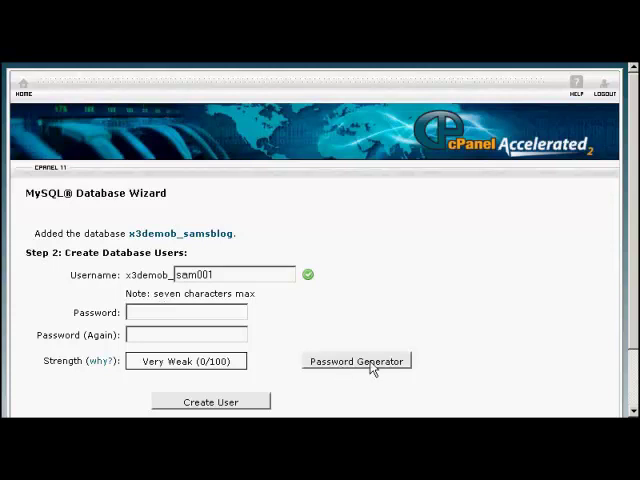
click(356, 361)
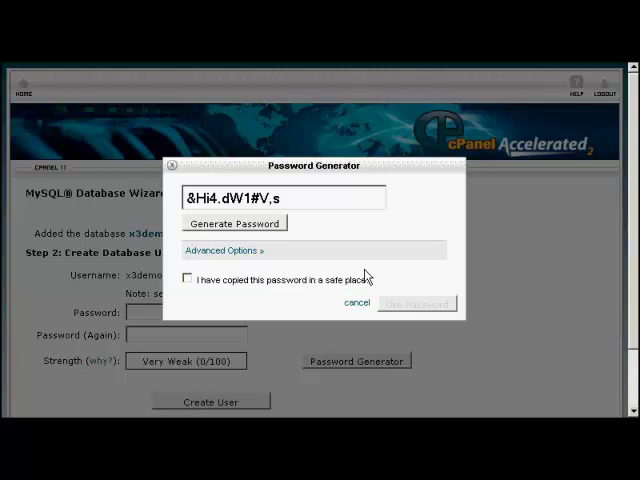
mouse_move(258, 227)
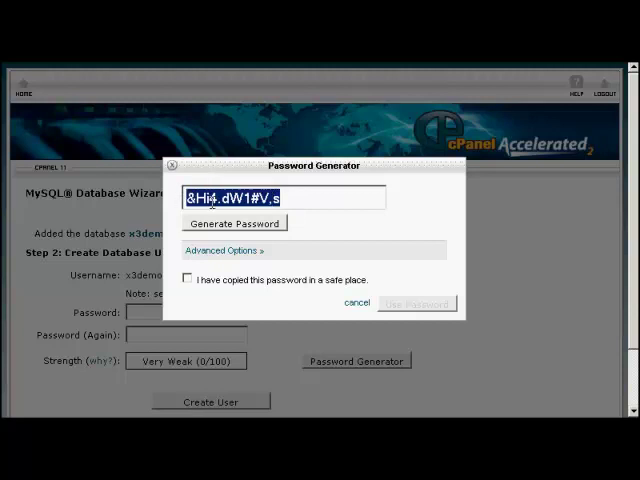
right_click(283, 192)
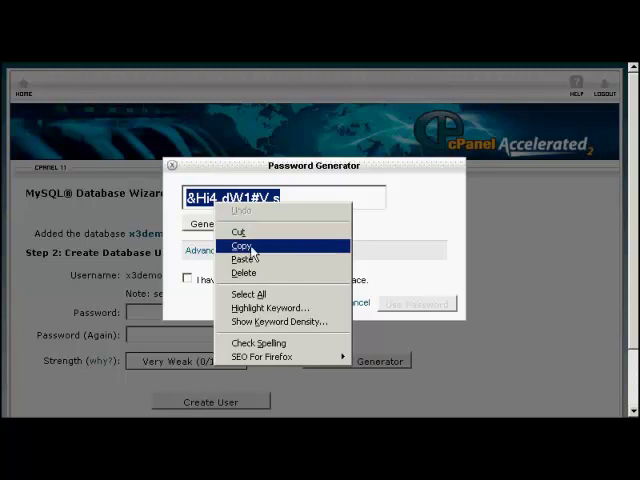
click(241, 244)
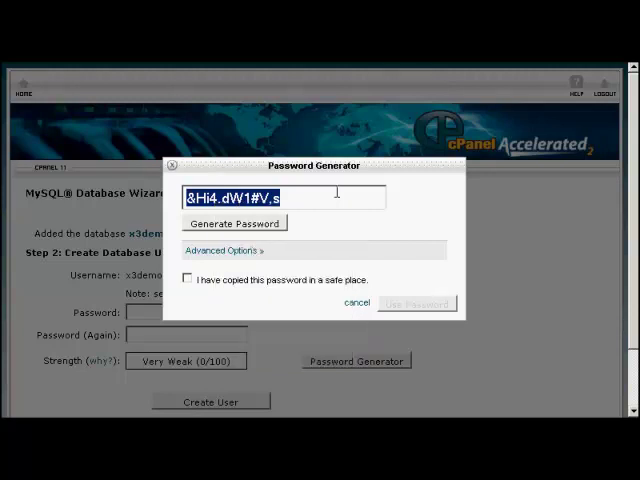
click(187, 279)
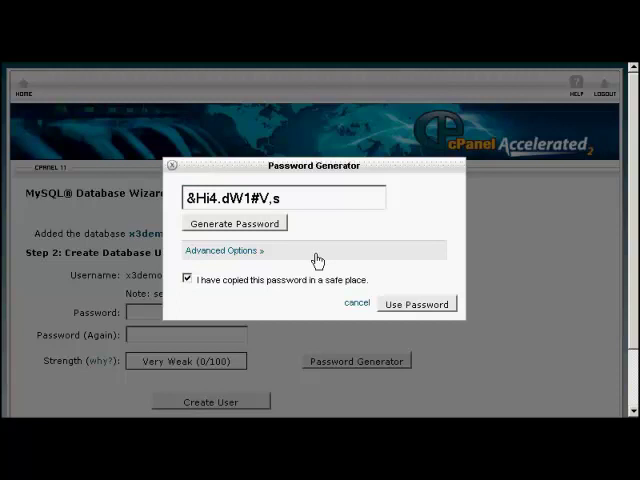
click(416, 304)
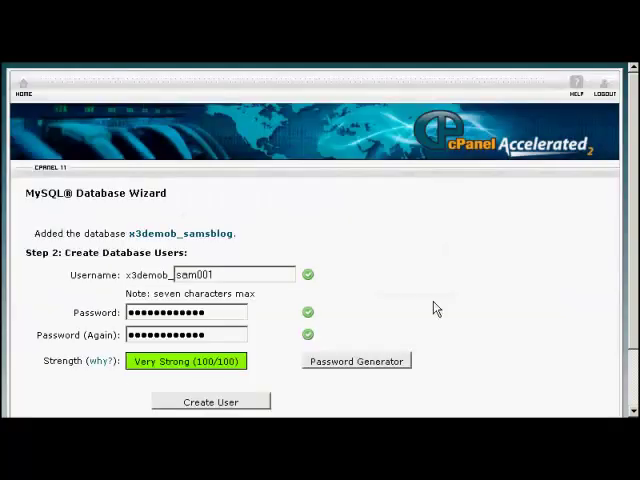
mouse_move(448, 413)
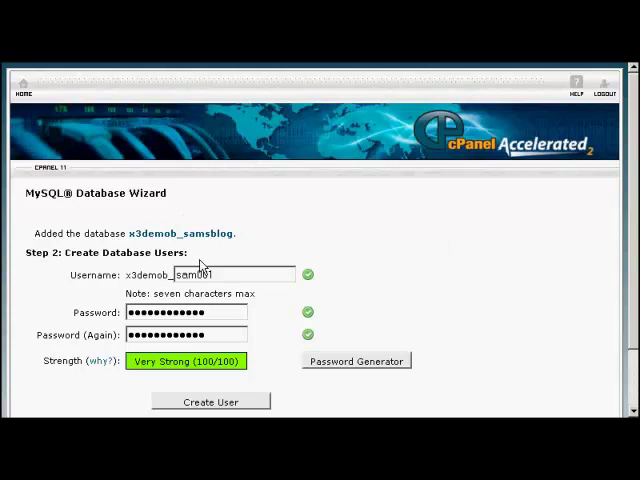
mouse_move(454, 324)
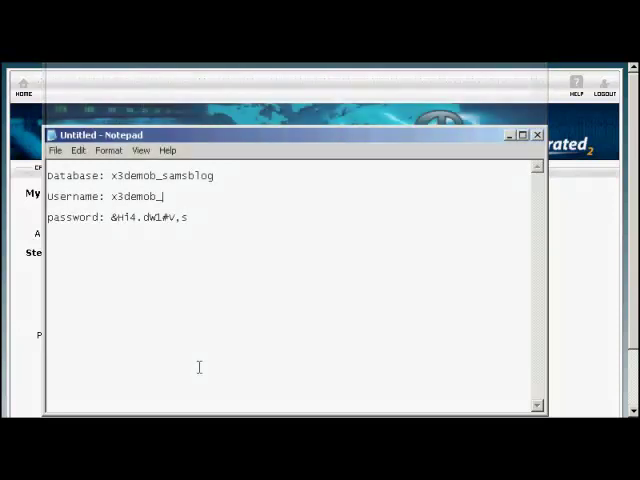
Finish noting the username sam001 in Notepad and minimize the notes.
text(sam)
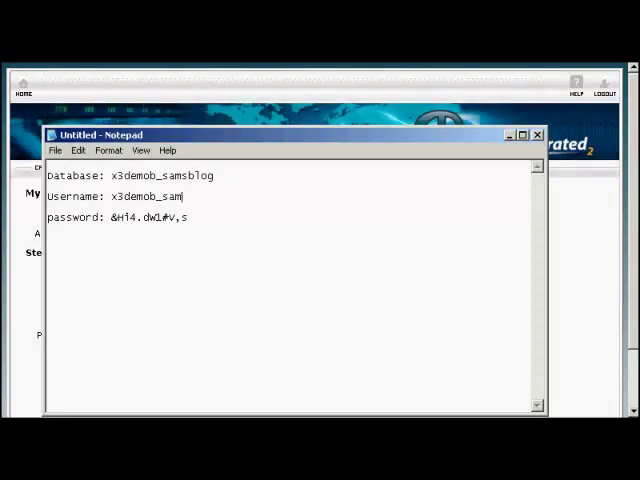
text(001)
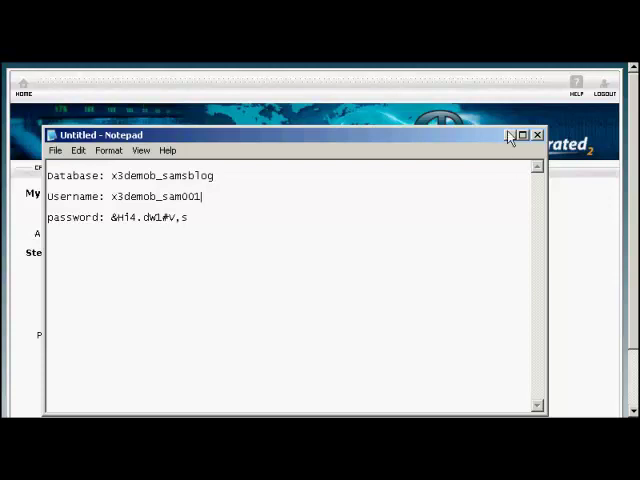
click(538, 134)
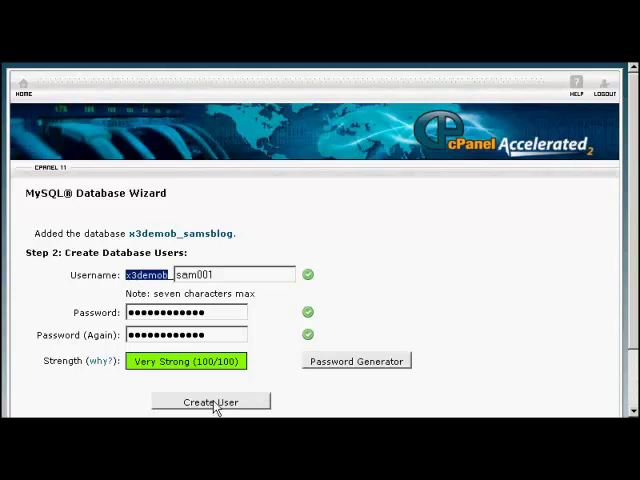
Submit wizard step 2 to create user sam001 with the generated password.
click(211, 401)
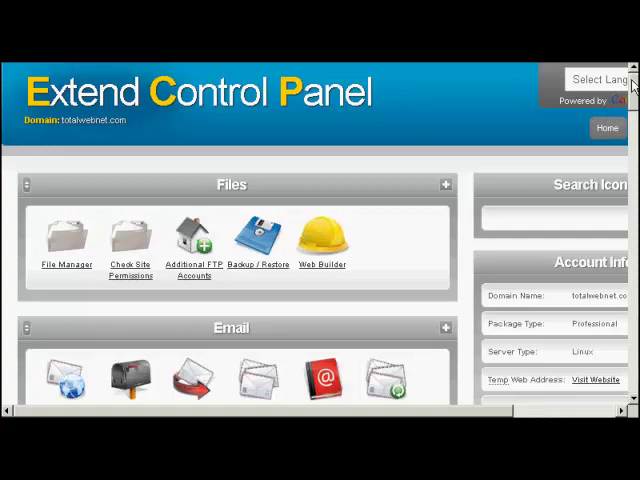
Go to the MySQL Databases page for totalwebnet.com from the control panel home.
scroll(down, 3)
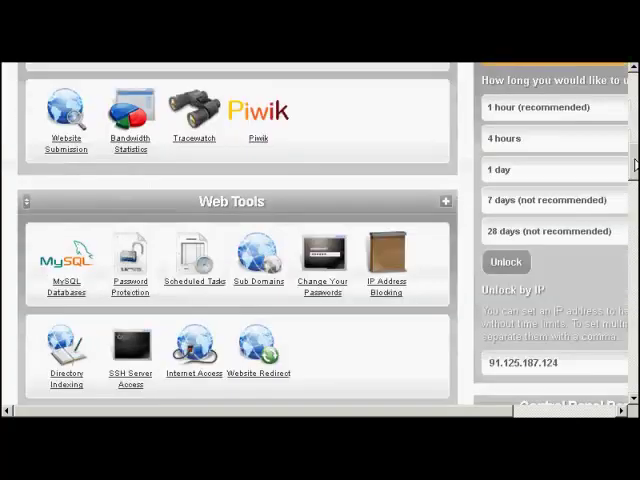
scroll(down, 3)
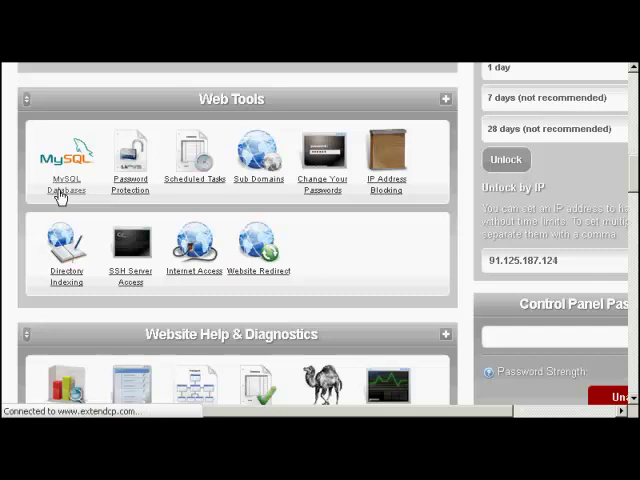
click(67, 160)
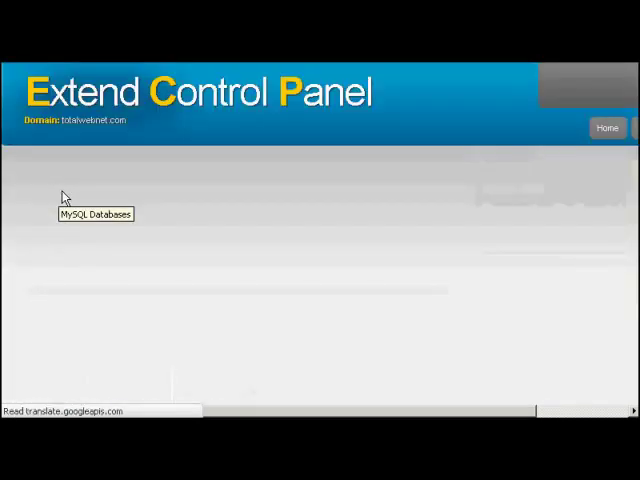
click(90, 214)
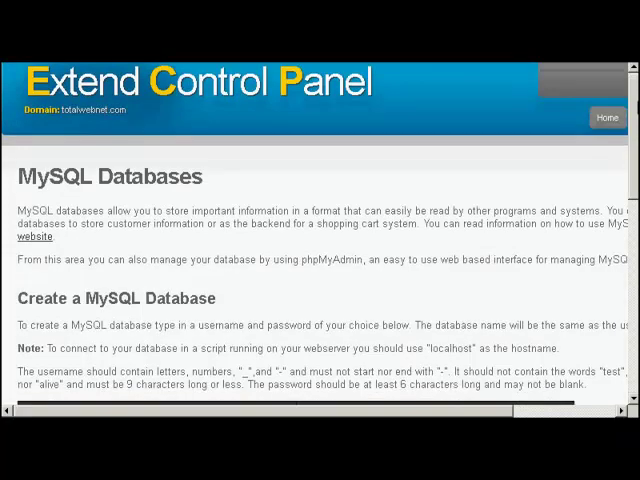
scroll(down, 3)
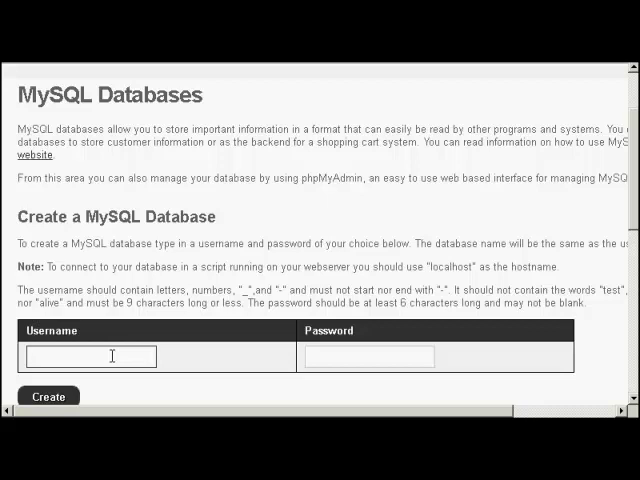
text(sam)
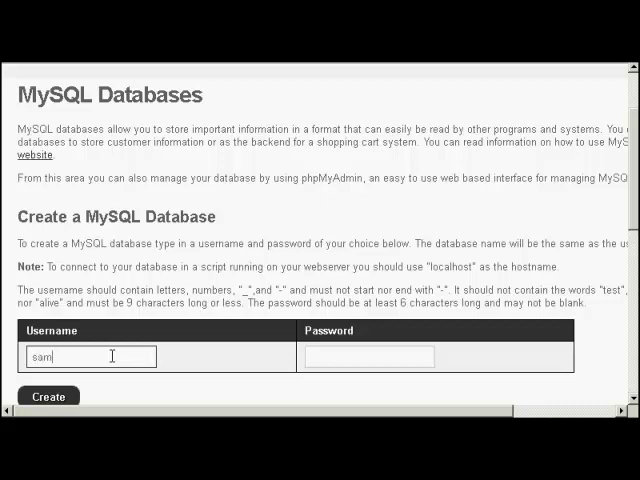
text(001)
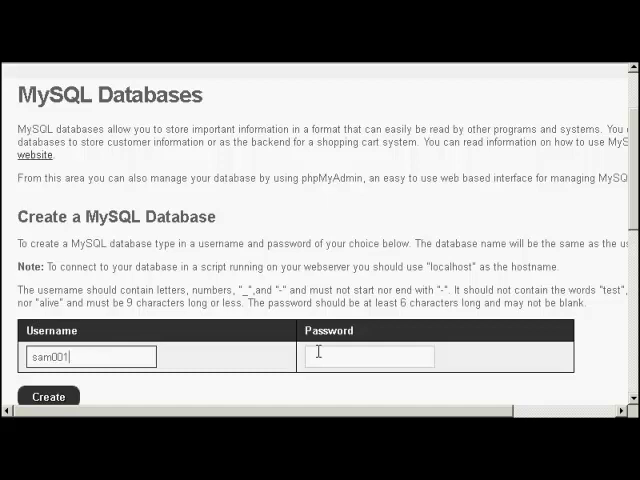
click(368, 356)
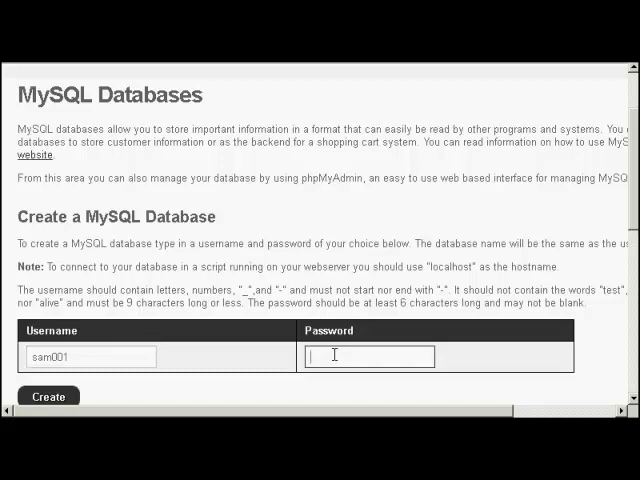
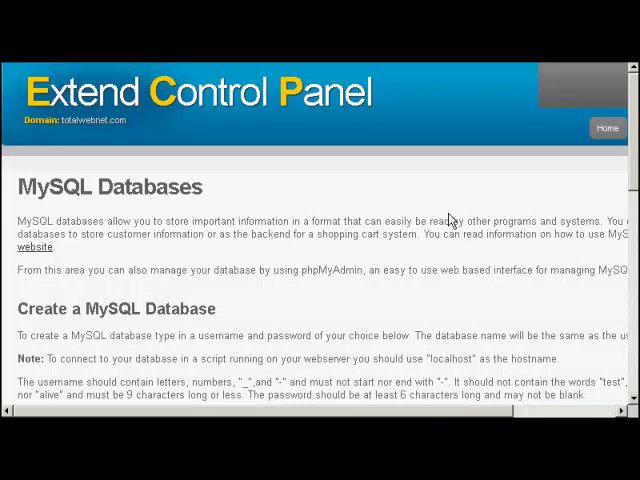
scroll(down, 3)
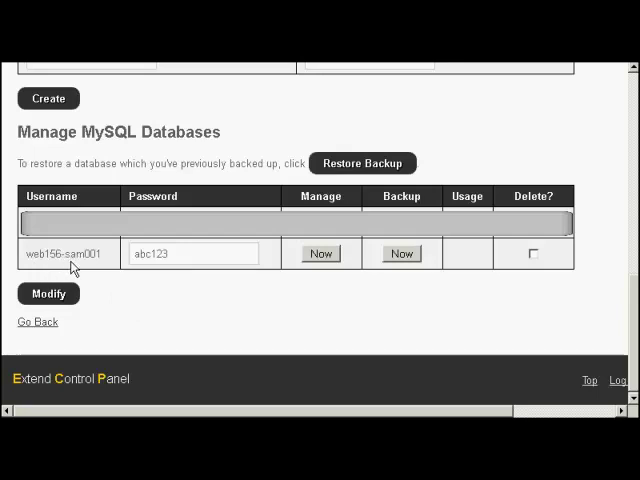
mouse_move(152, 275)
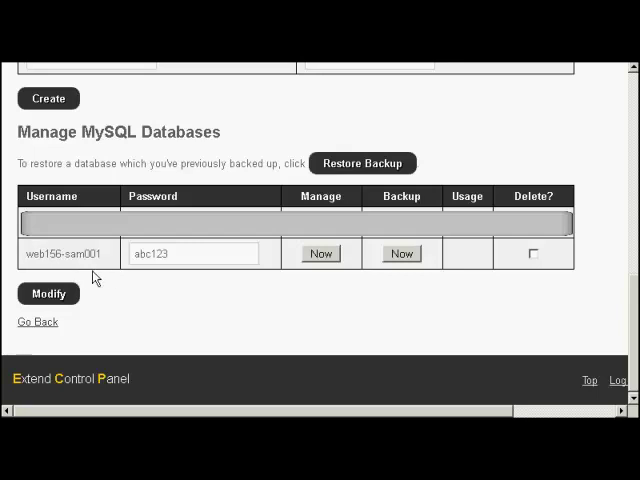
mouse_move(167, 293)
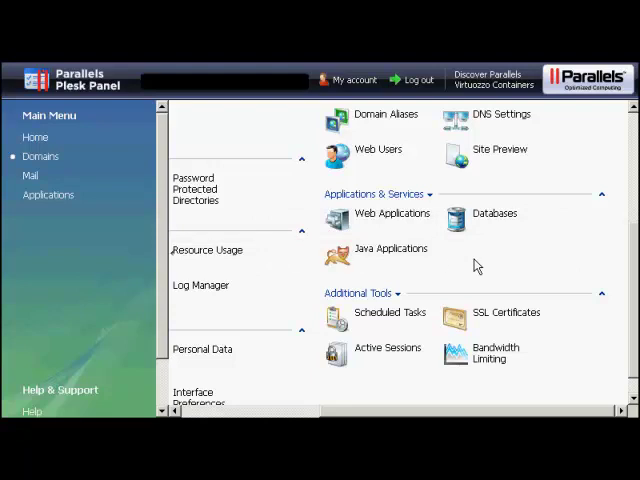
mouse_move(460, 240)
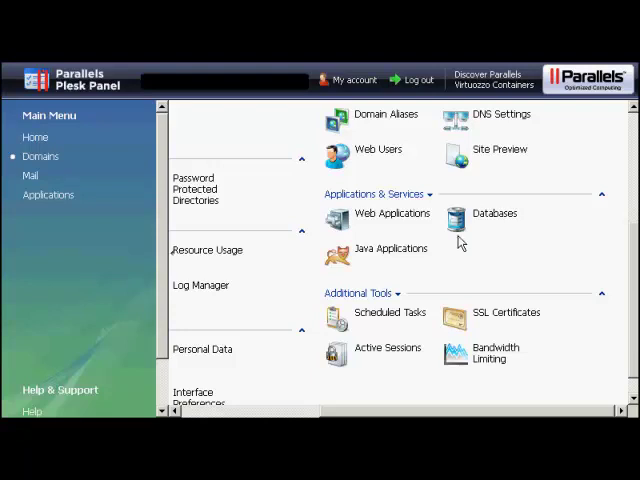
Add the MySQL database anothercompany_samsblog under the anothercompany.co.uk domain's Databases.
click(495, 213)
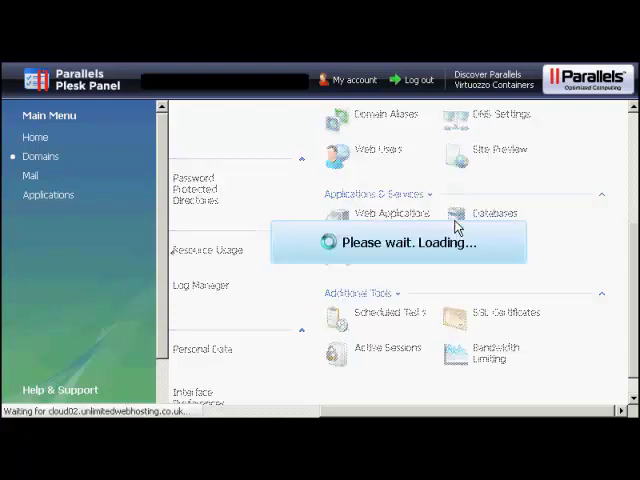
click(497, 213)
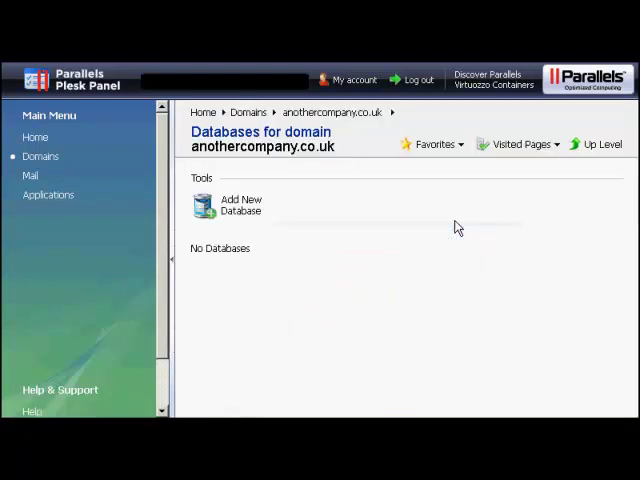
mouse_move(250, 210)
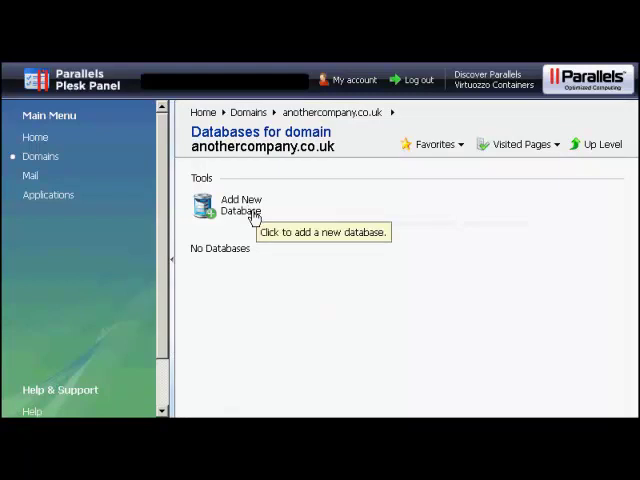
click(240, 205)
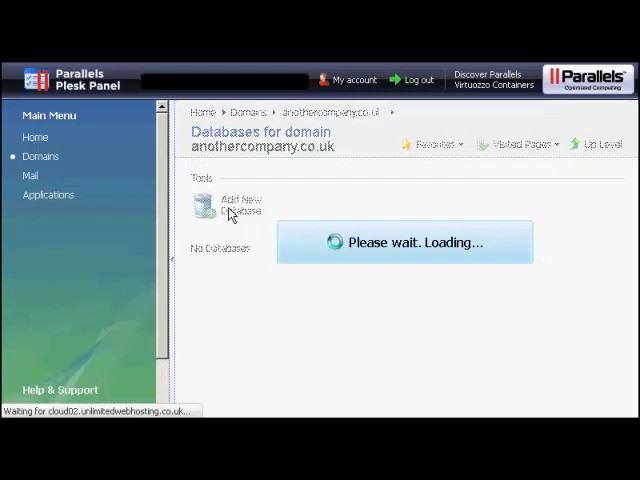
click(230, 205)
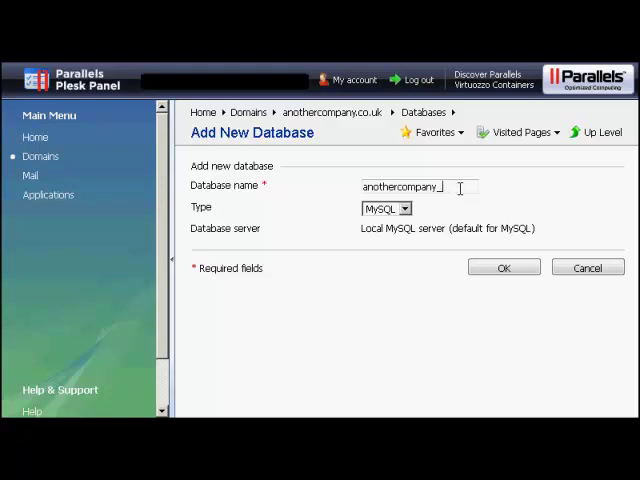
text(samsblog)
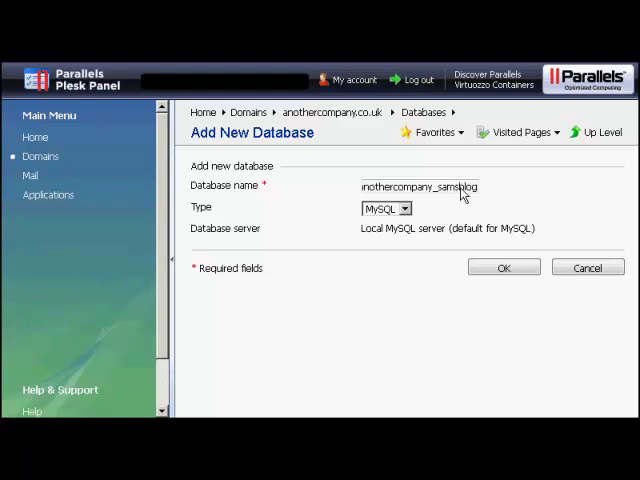
mouse_move(504, 268)
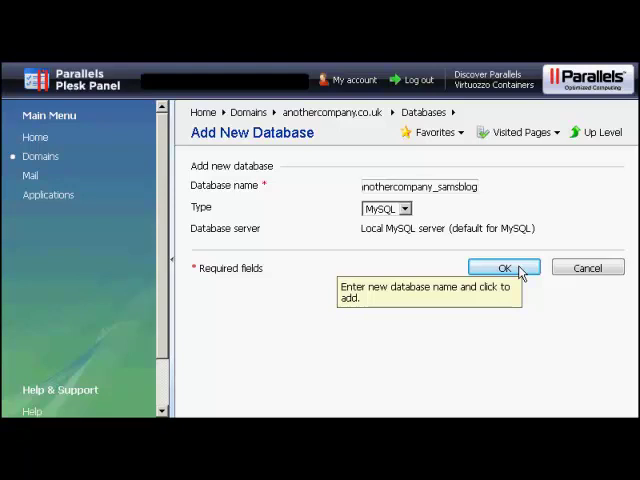
click(504, 268)
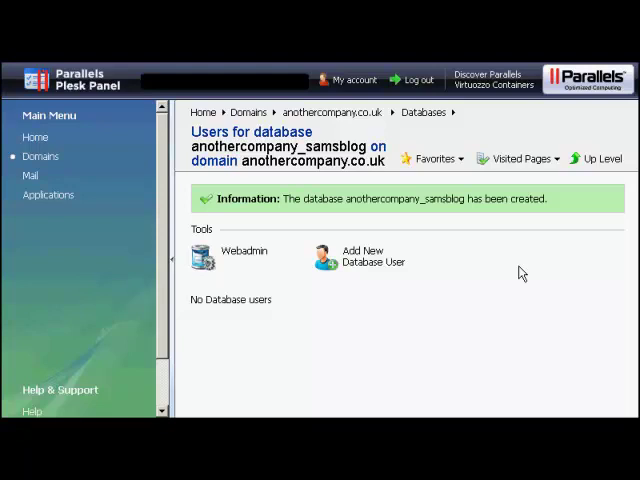
mouse_move(360, 265)
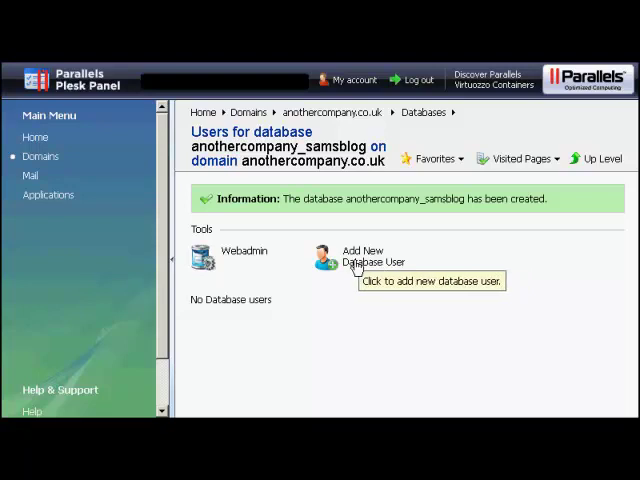
Add database user sam001 with a confirmed password to anothercompany_samsblog.
click(365, 256)
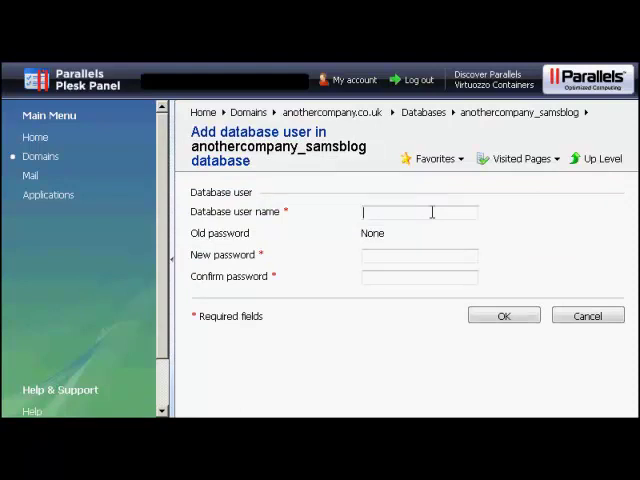
text(sa)
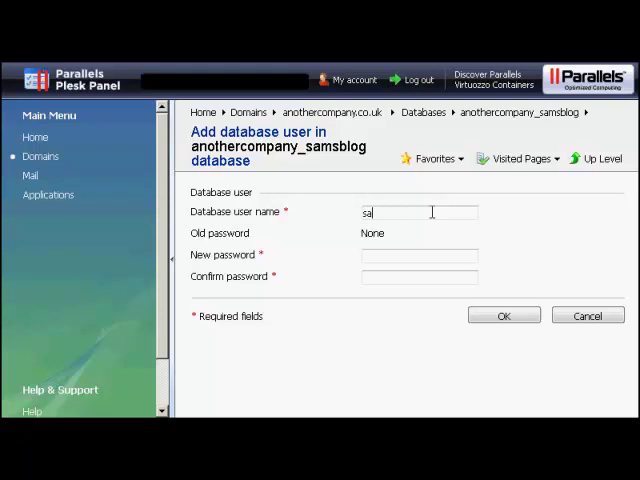
text(m001)
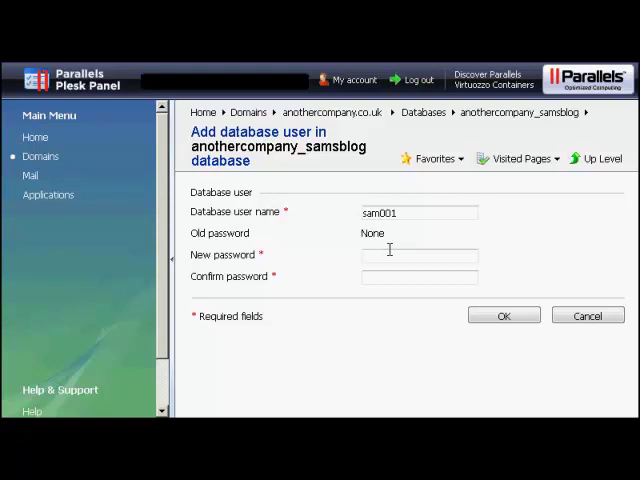
text(password)
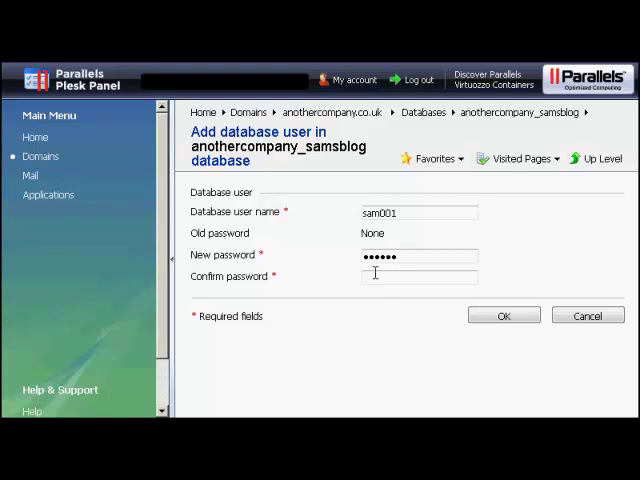
text(•••••)
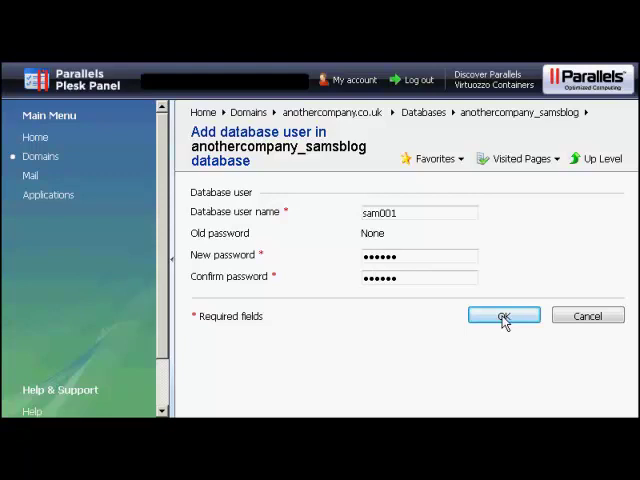
click(503, 315)
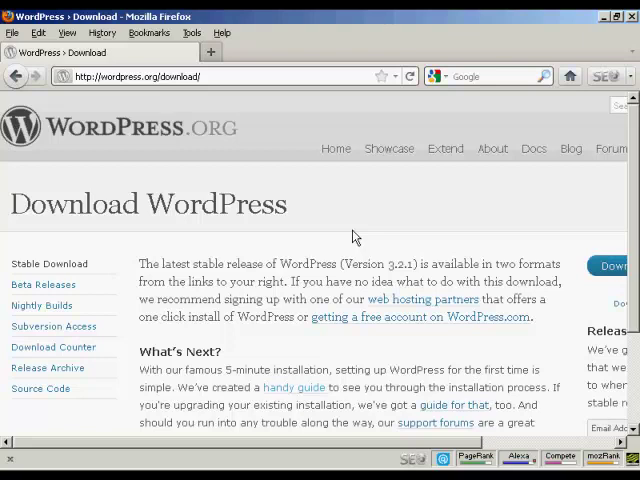
mouse_move(253, 155)
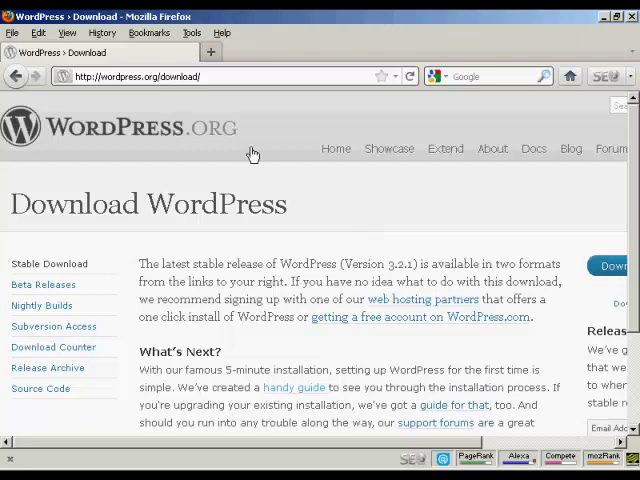
mouse_move(105, 92)
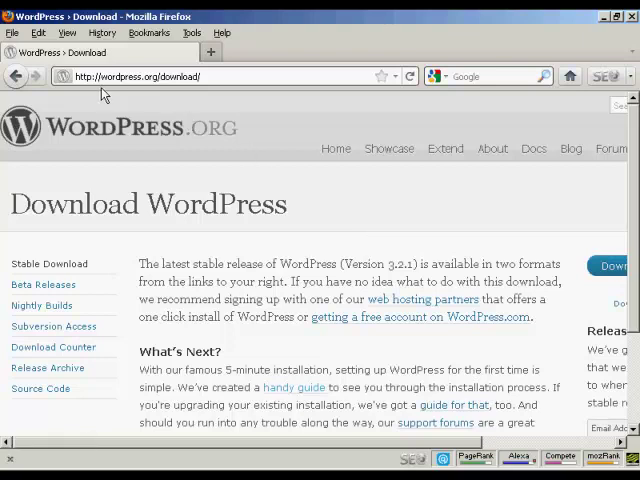
mouse_move(150, 93)
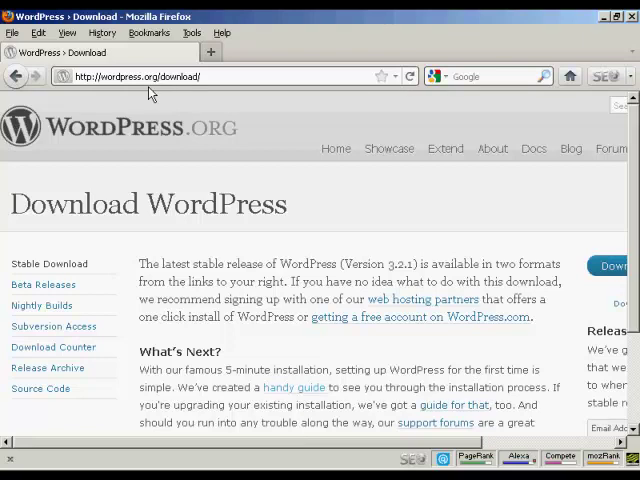
mouse_move(193, 93)
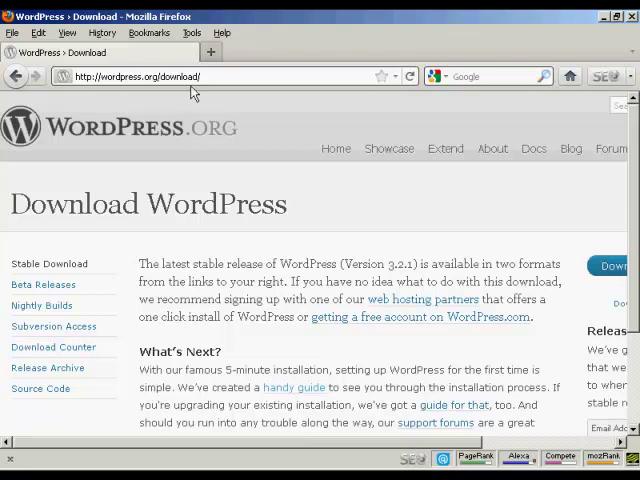
mouse_move(297, 447)
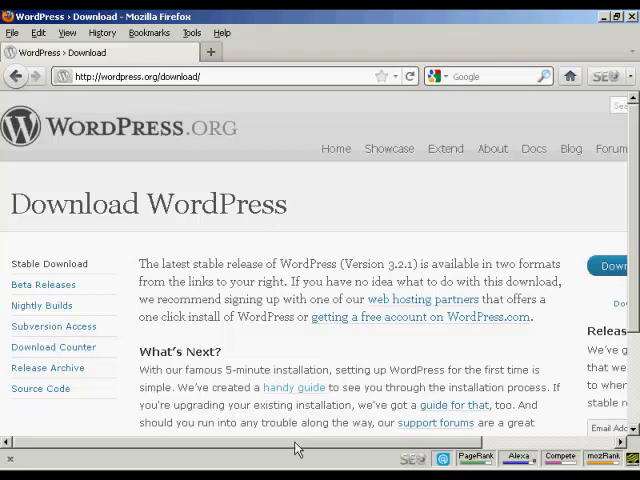
Request the wordpress-3.2.1.zip download, bringing up Firefox's save prompt.
scroll(right, 3)
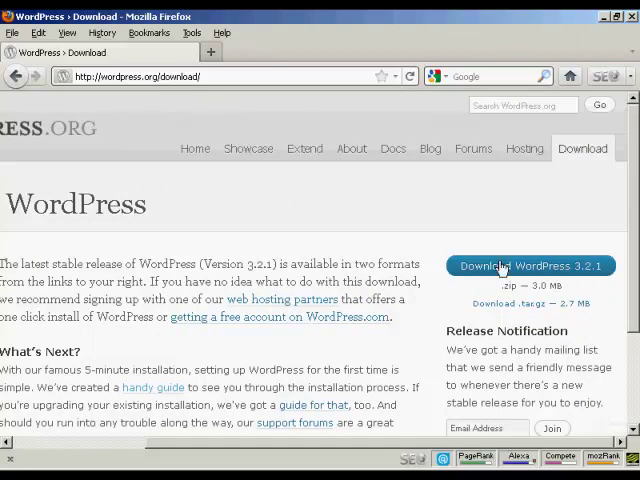
mouse_move(583, 280)
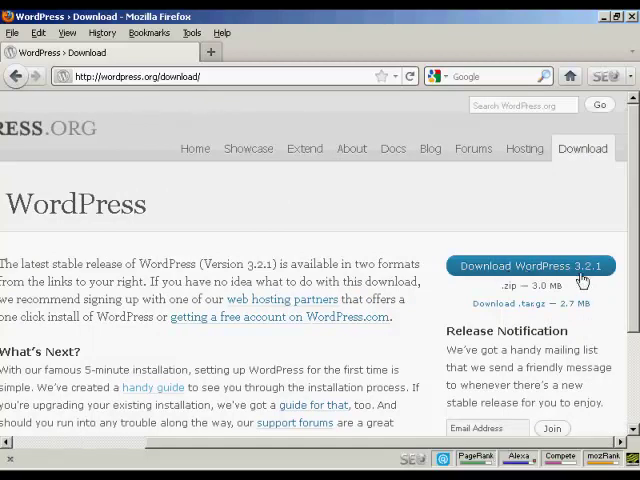
mouse_move(600, 288)
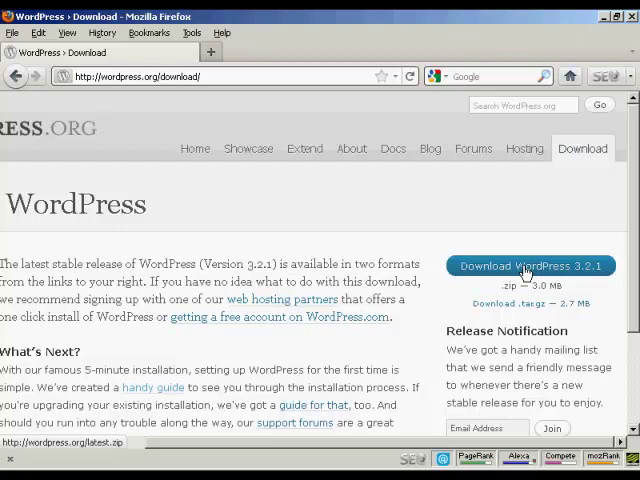
click(529, 265)
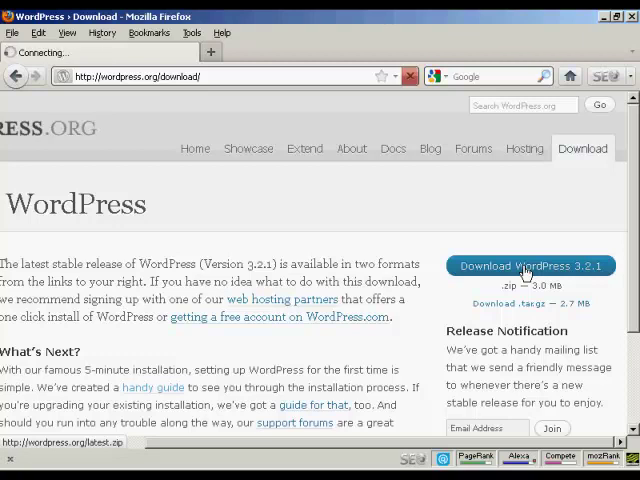
click(528, 266)
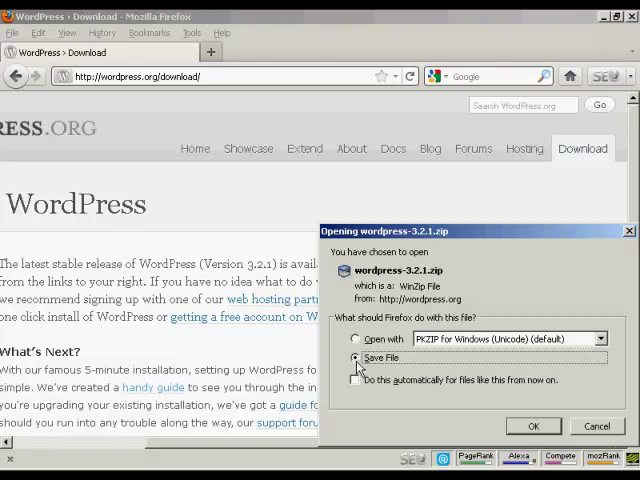
Save wordpress-3.2.1.zip and, once complete, open the wordpress folder.
click(357, 357)
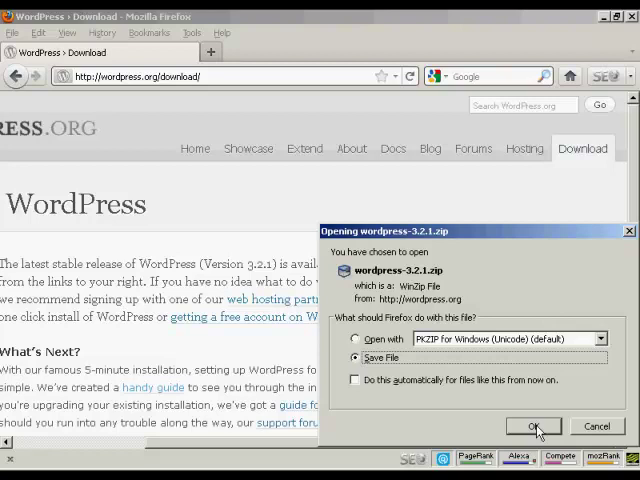
click(533, 426)
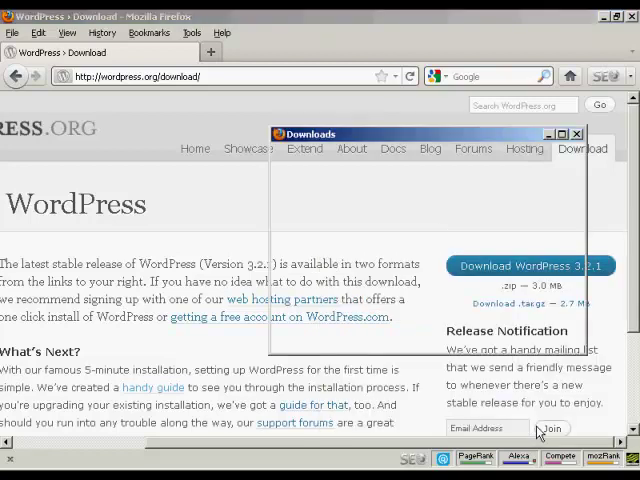
click(532, 266)
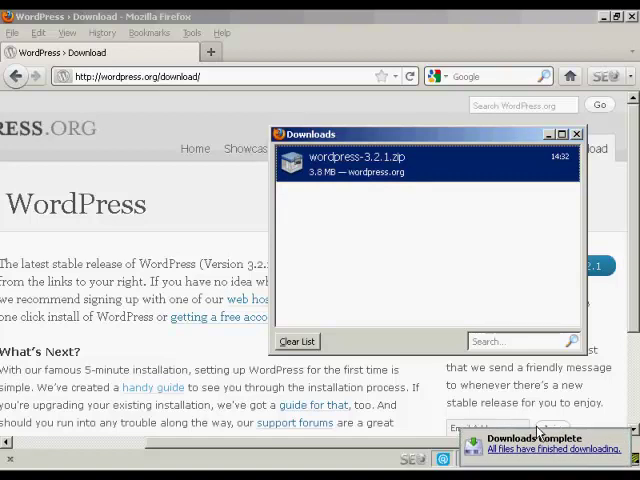
click(577, 133)
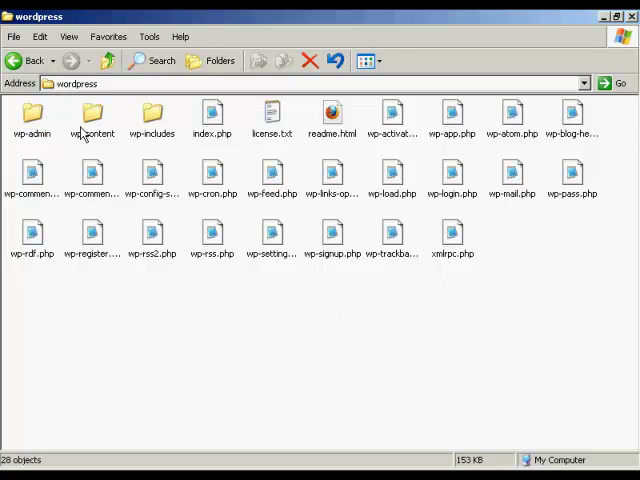
mouse_move(360, 321)
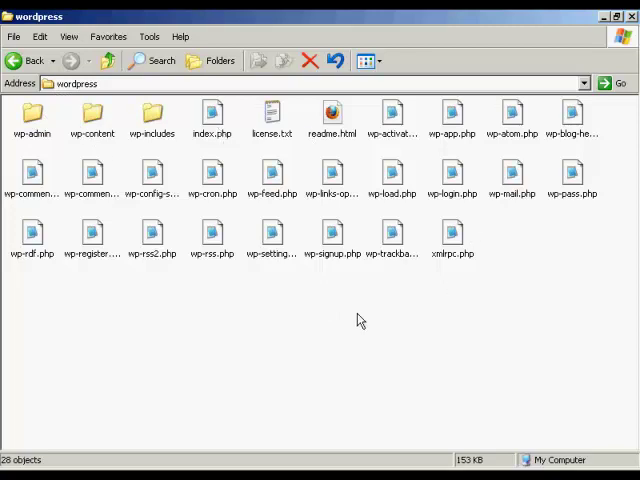
mouse_move(335, 262)
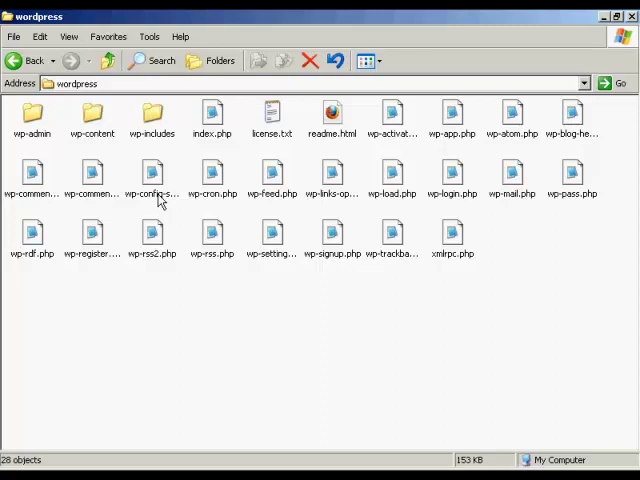
Rename wp-config-sample.php to wp-config.php and open it in Notepad.
click(152, 175)
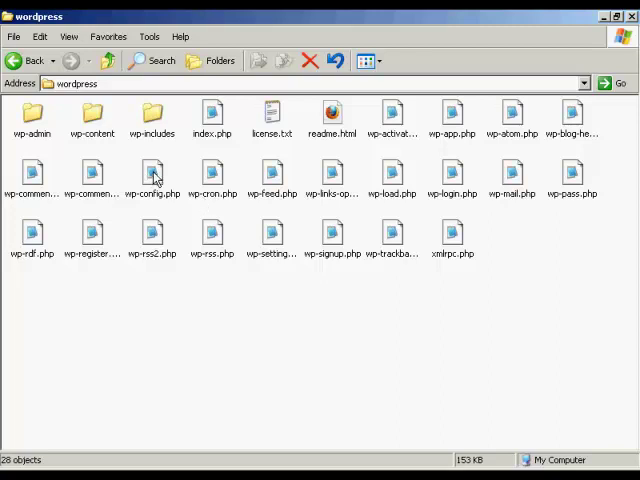
click(152, 172)
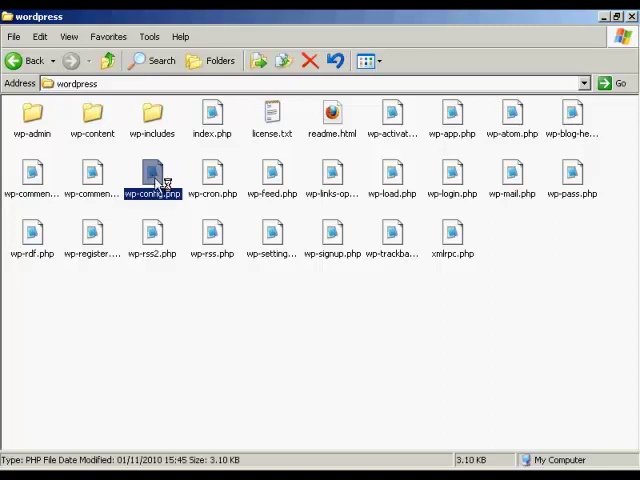
double_click(152, 175)
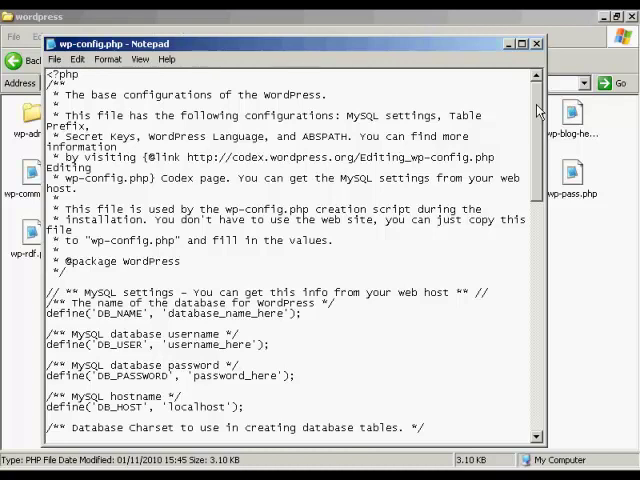
scroll(down, 3)
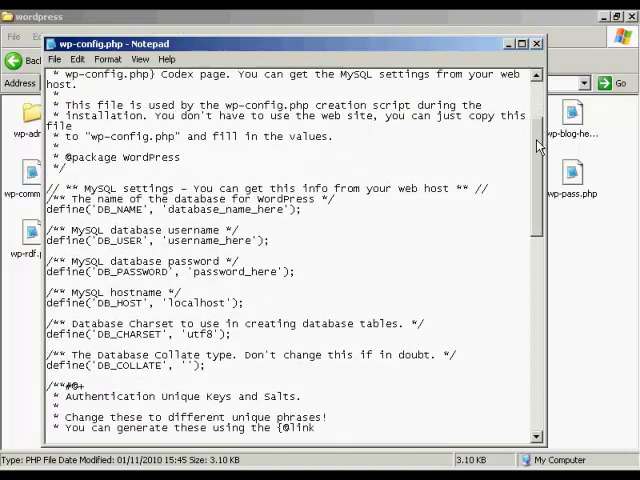
scroll(down, 3)
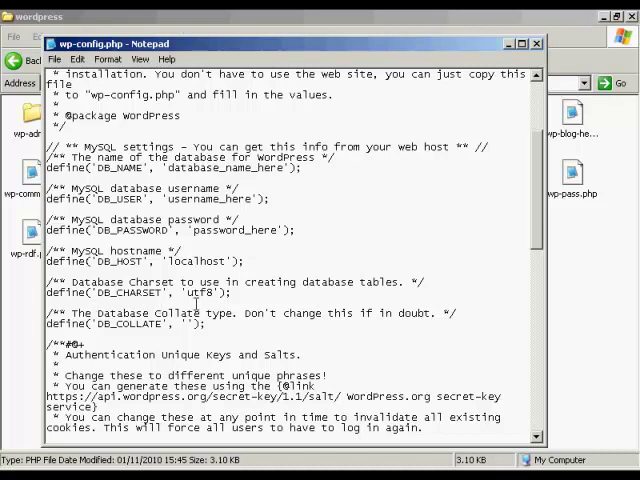
mouse_move(247, 278)
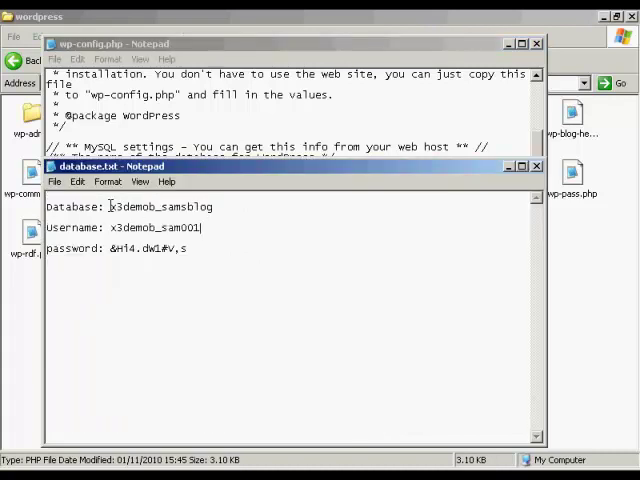
Copy database name x3demob_samsblog, username and password into wp-config.php, then close the notes.
double_click(160, 207)
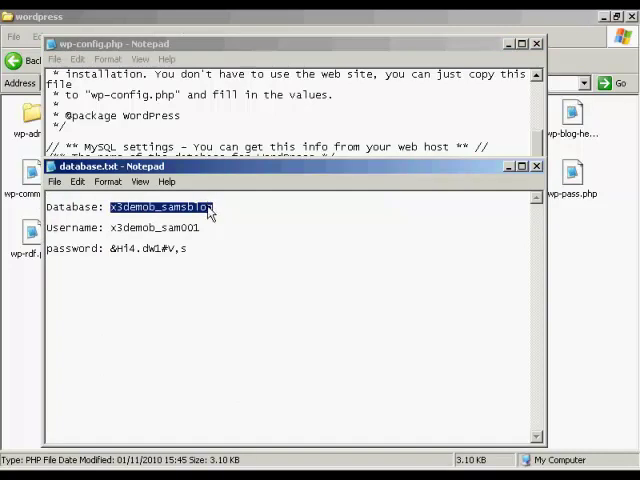
right_click(160, 207)
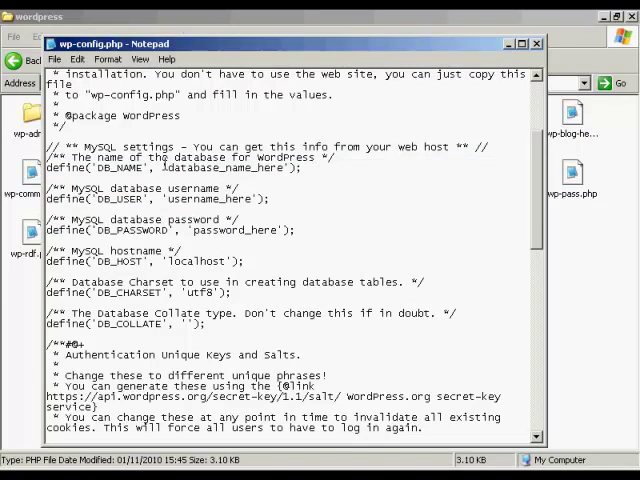
double_click(221, 168)
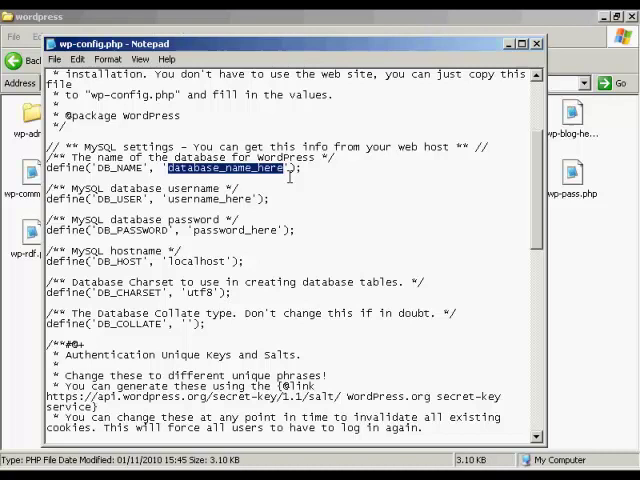
text(x3demob_samsblog)
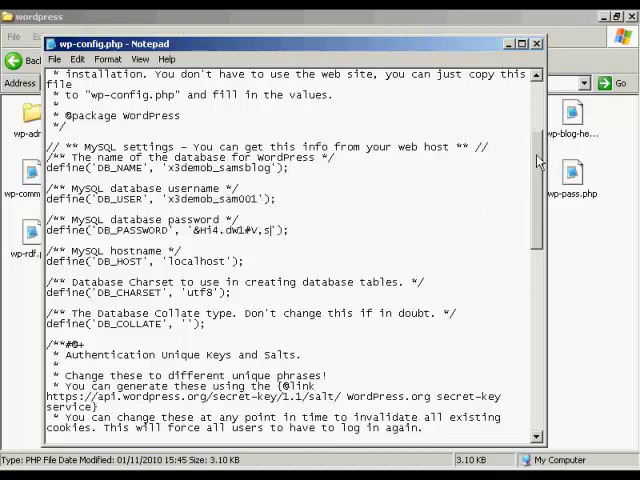
scroll(down, 3)
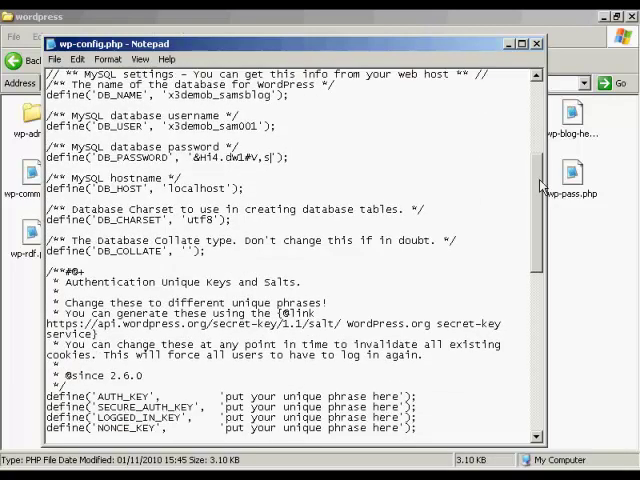
scroll(down, 3)
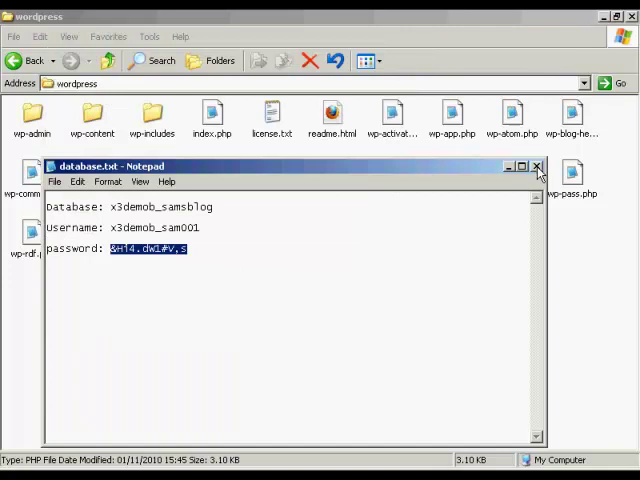
click(537, 166)
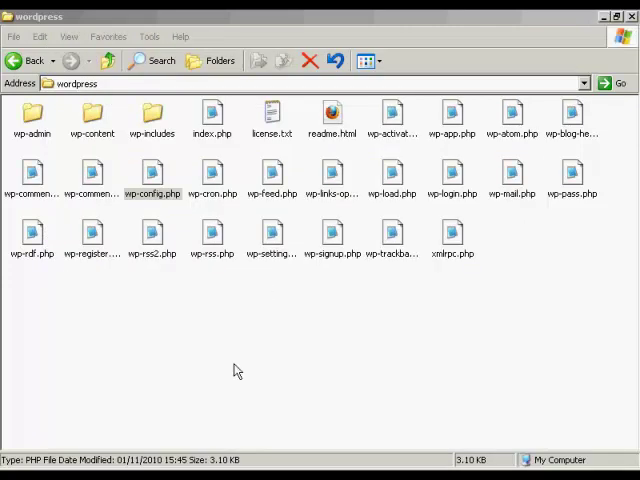
mouse_move(245, 344)
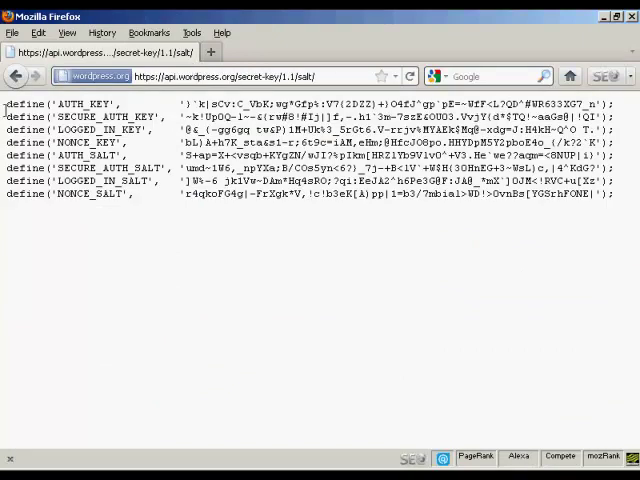
Select all the generated keys and salts on the WordPress secret-key page.
key(ctrl+a)
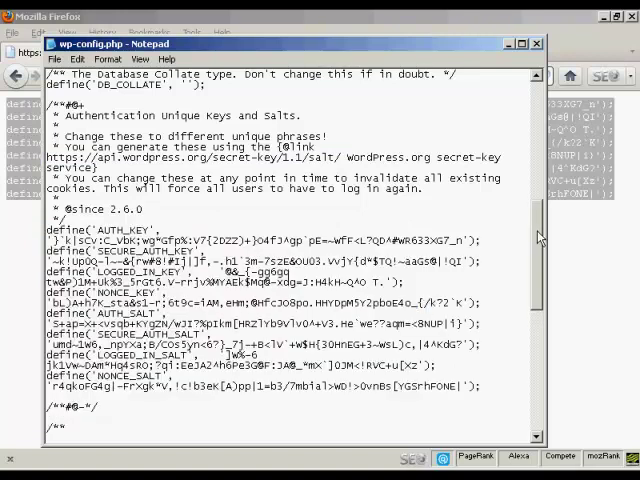
Replace the AUTH_KEY…NONCE_SALT defines with the generated keys and save wp-config.php.
scroll(down, 3)
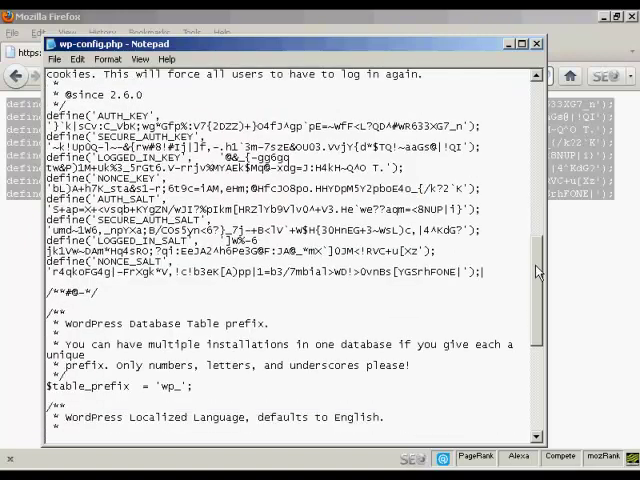
scroll(down, 3)
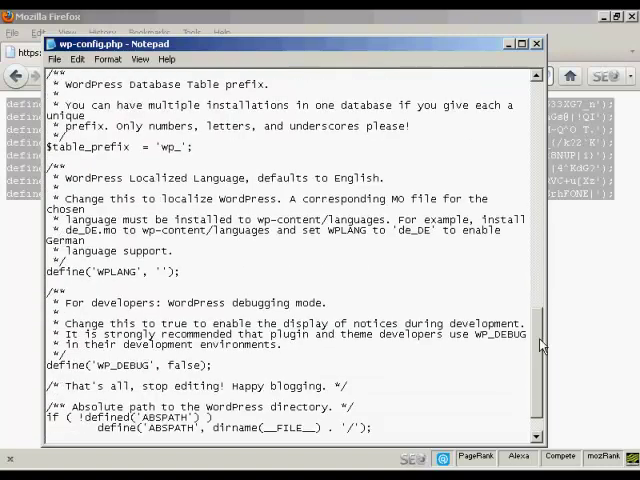
scroll(down, 3)
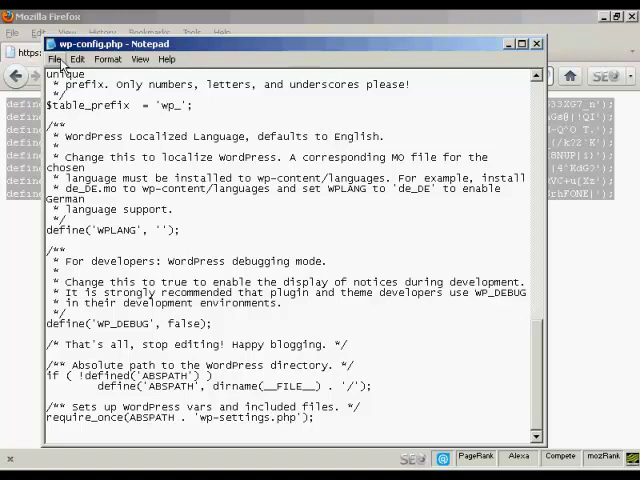
click(55, 59)
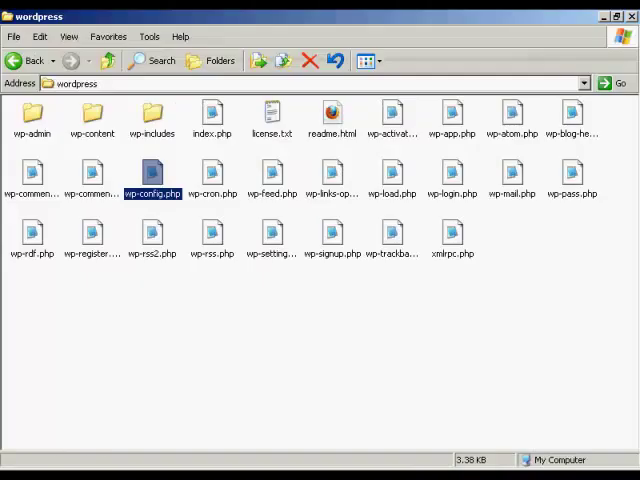
Bring up filezilla-project.org in Firefox.
click(300, 330)
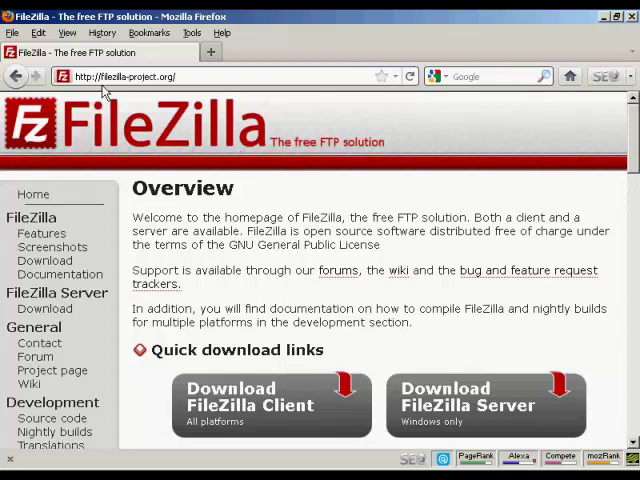
mouse_move(130, 92)
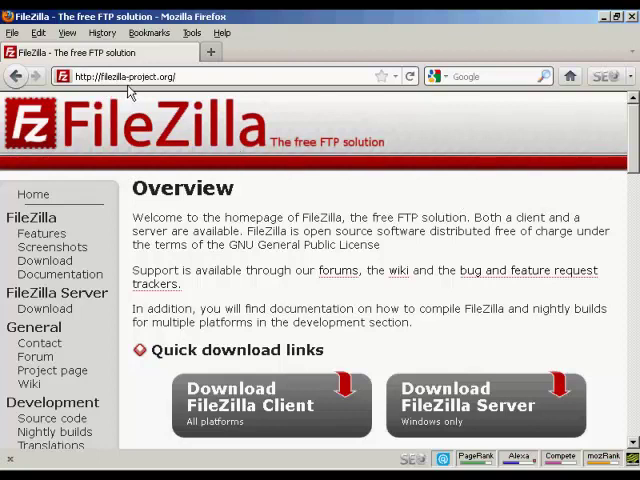
mouse_move(463, 187)
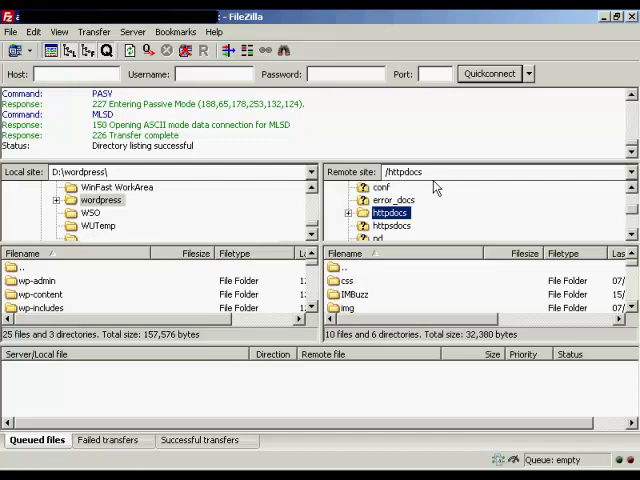
mouse_move(487, 208)
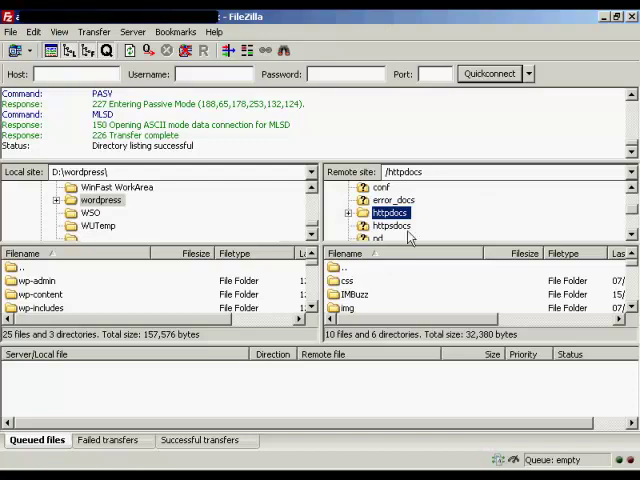
Create a 'wordpress' directory under /httpdocs on the remote server.
right_click(390, 213)
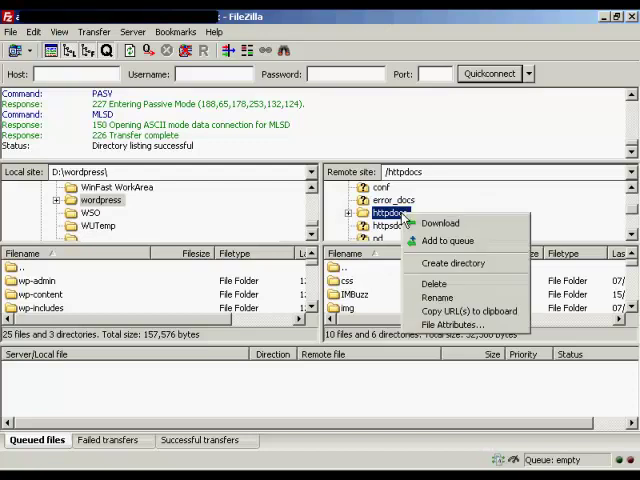
click(453, 263)
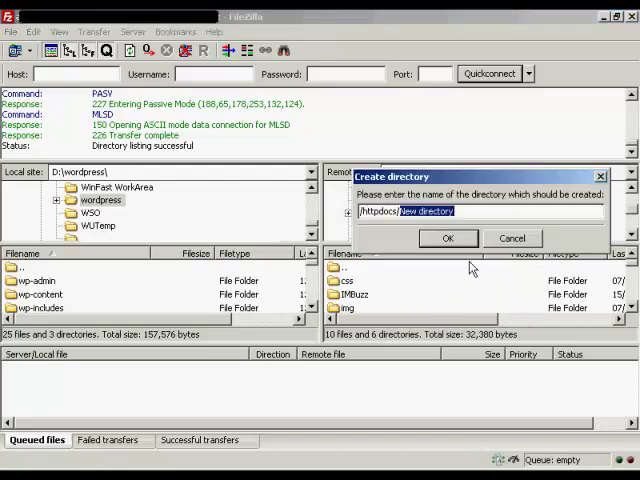
text(w)
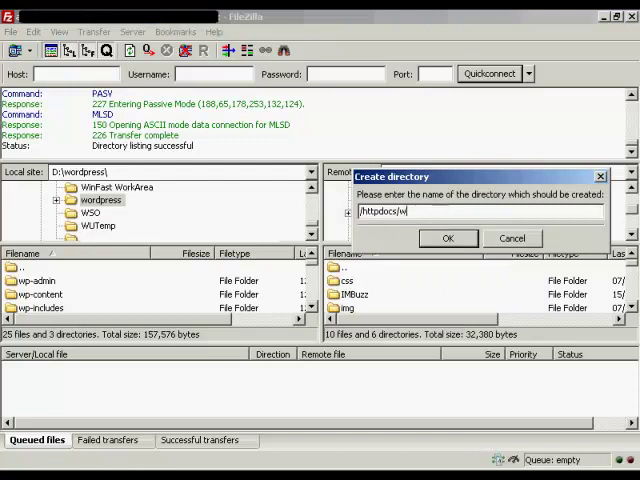
text(ordpress)
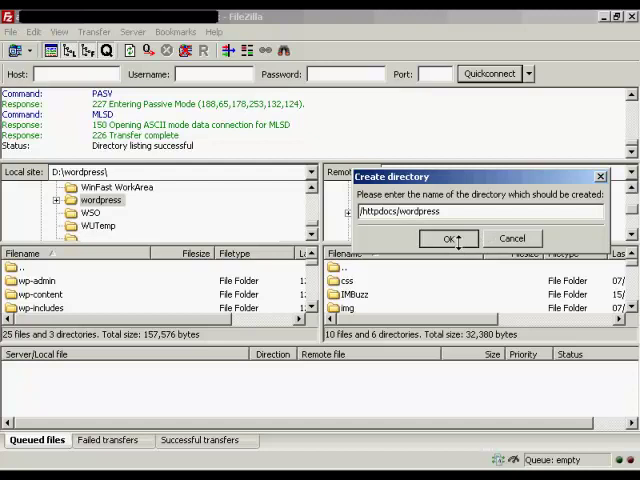
click(449, 238)
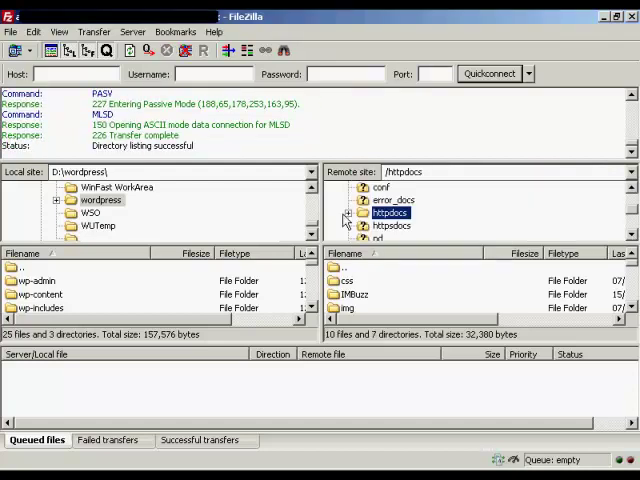
Open the new wordpress folder to show its empty listing.
scroll(down, 3)
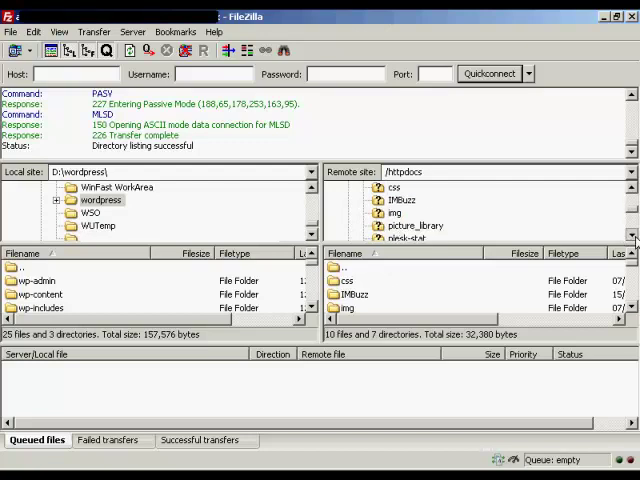
scroll(down, 3)
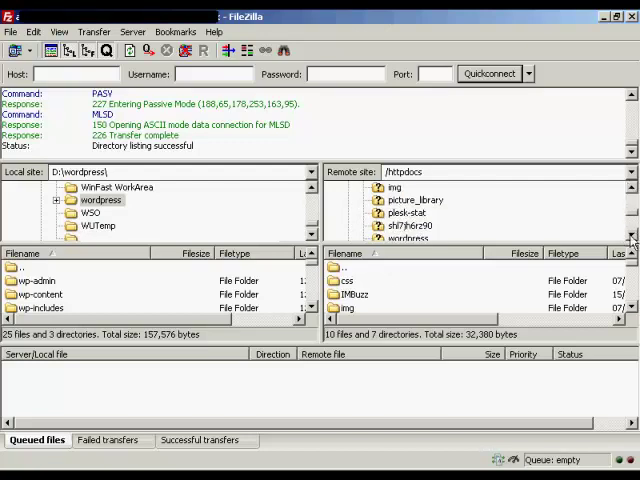
double_click(408, 213)
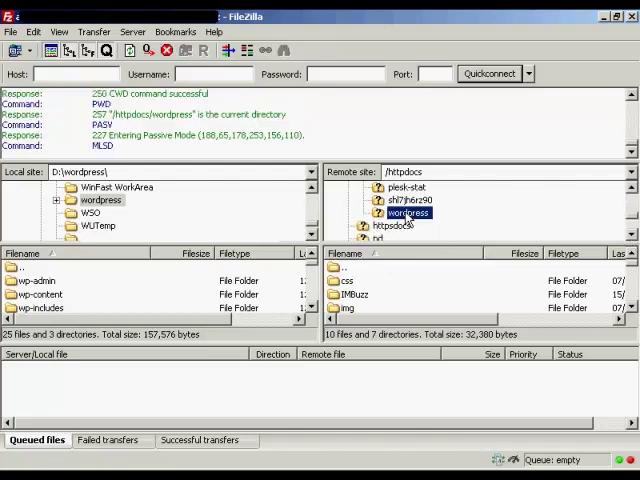
double_click(407, 213)
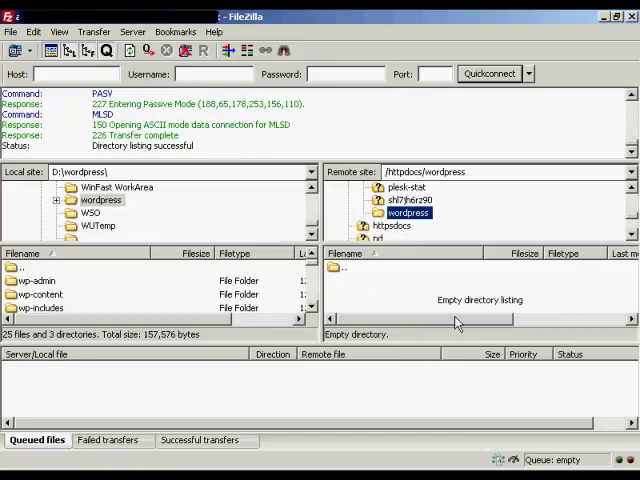
mouse_move(180, 230)
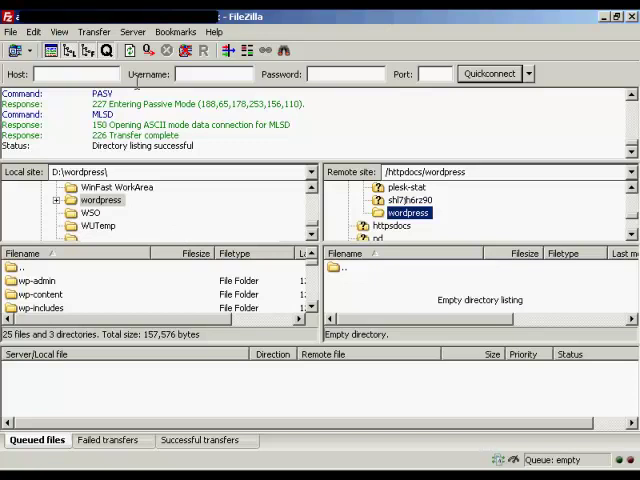
mouse_move(375, 265)
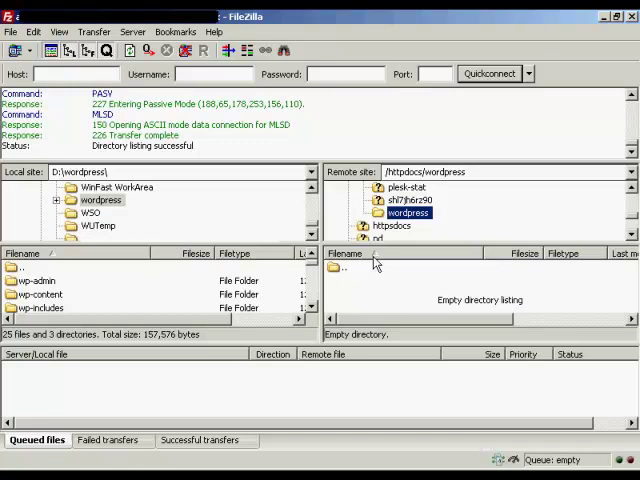
mouse_move(491, 317)
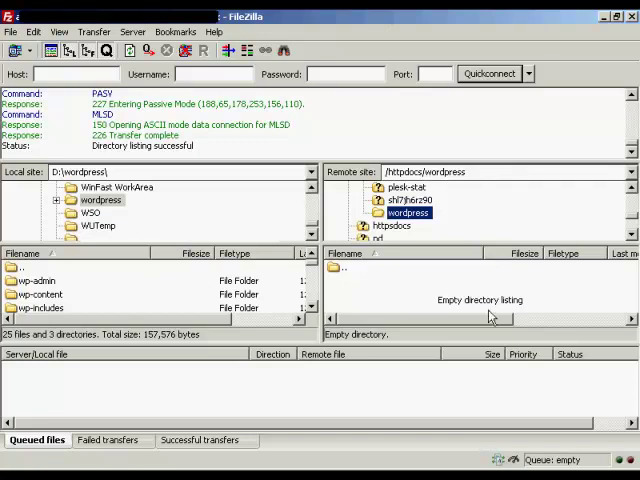
mouse_move(112, 314)
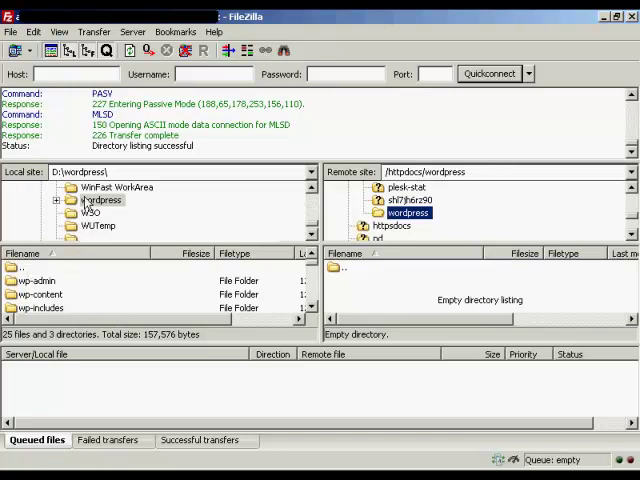
mouse_move(75, 190)
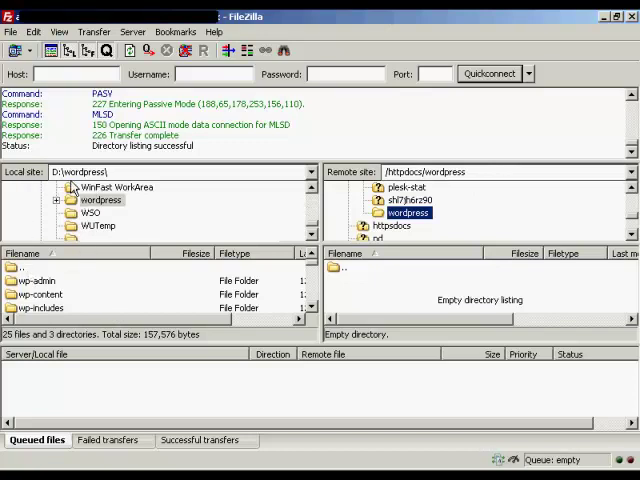
mouse_move(98, 210)
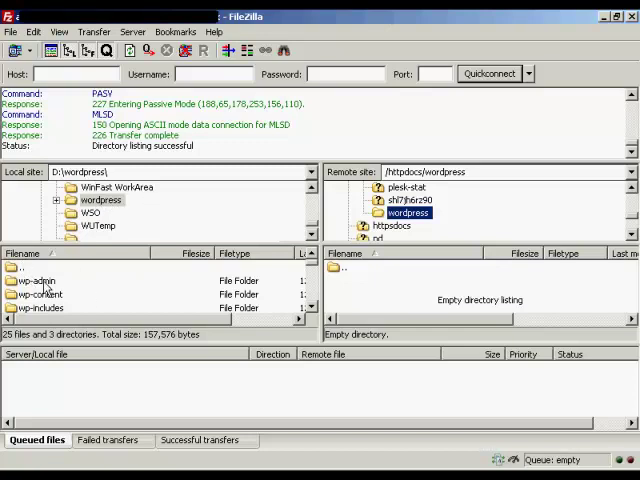
Select all local WordPress files and folders and upload them to /httpdocs/wordpress.
click(37, 280)
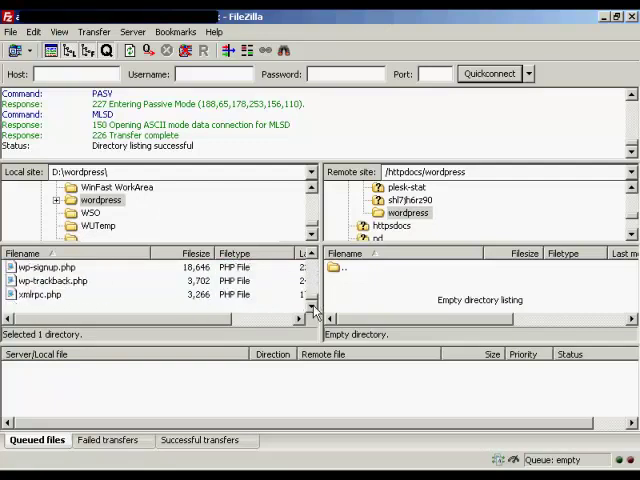
mouse_move(108, 307)
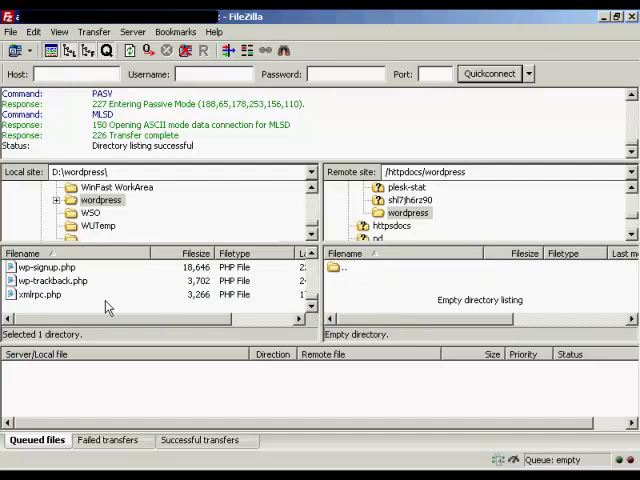
key(ctrl+a)
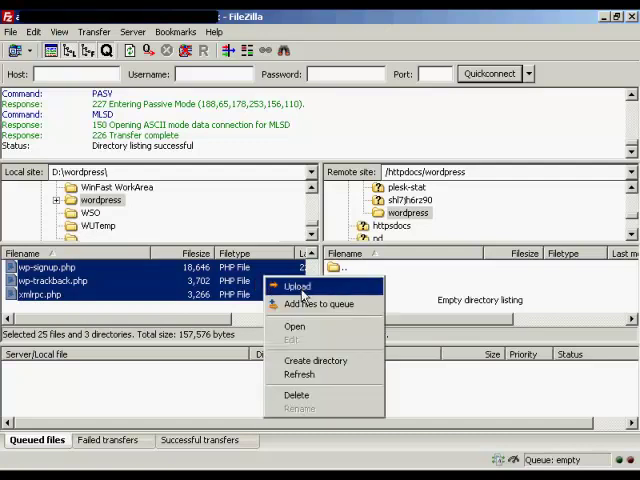
click(297, 287)
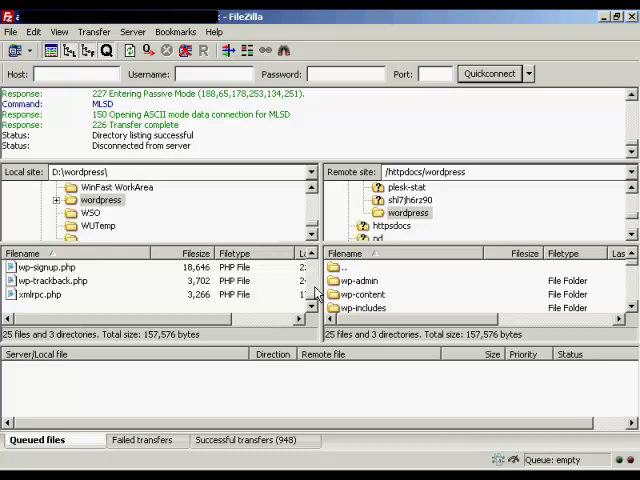
click(186, 50)
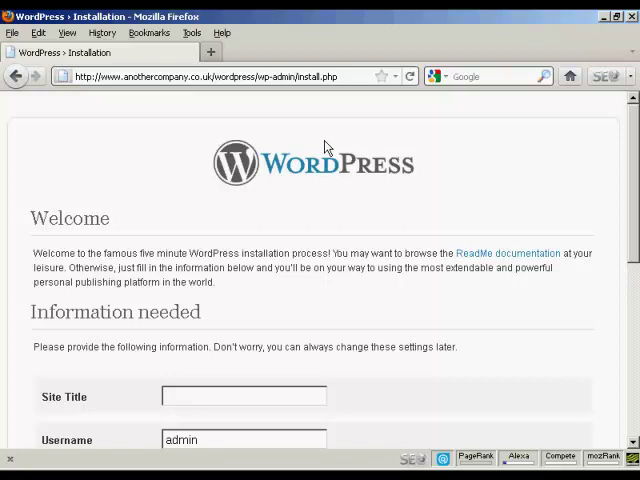
Focus the Site Title field on the install.php form.
click(243, 396)
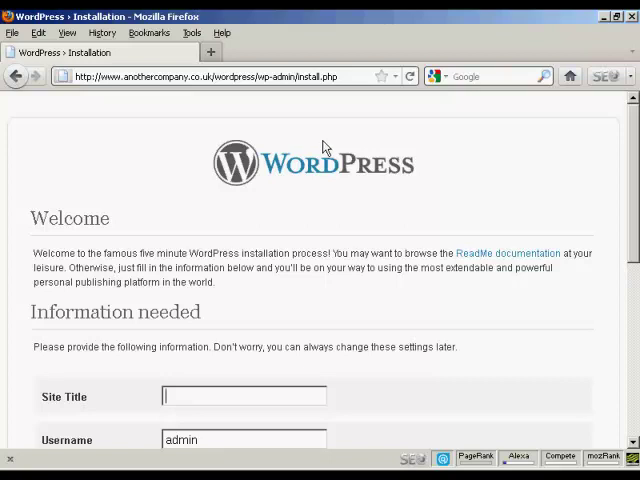
mouse_move(130, 91)
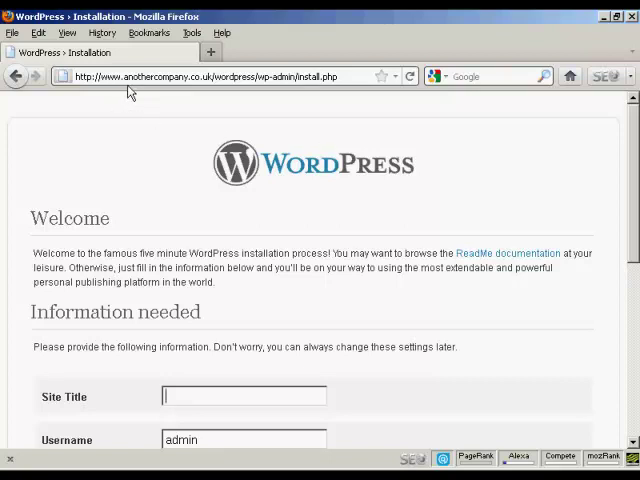
mouse_move(210, 90)
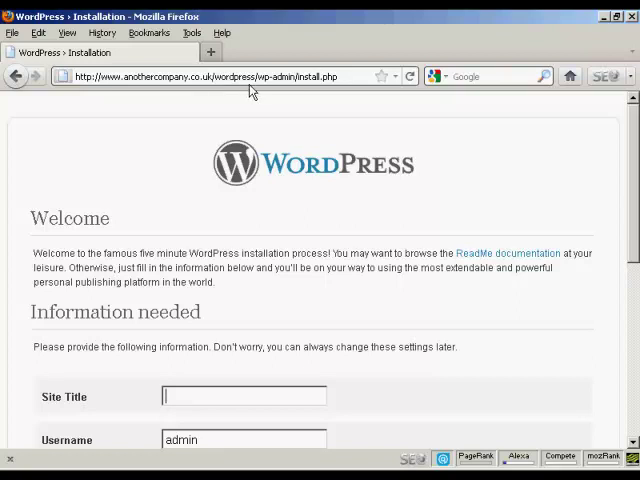
mouse_move(263, 92)
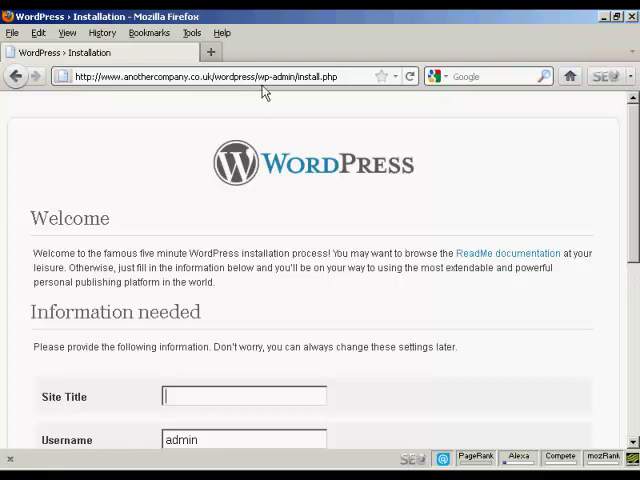
mouse_move(297, 92)
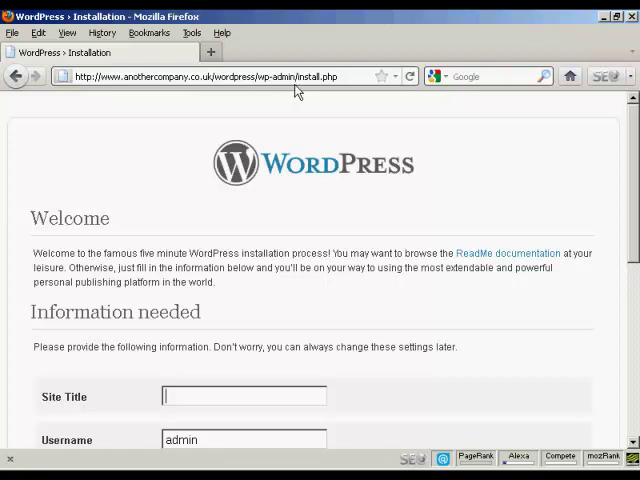
mouse_move(343, 92)
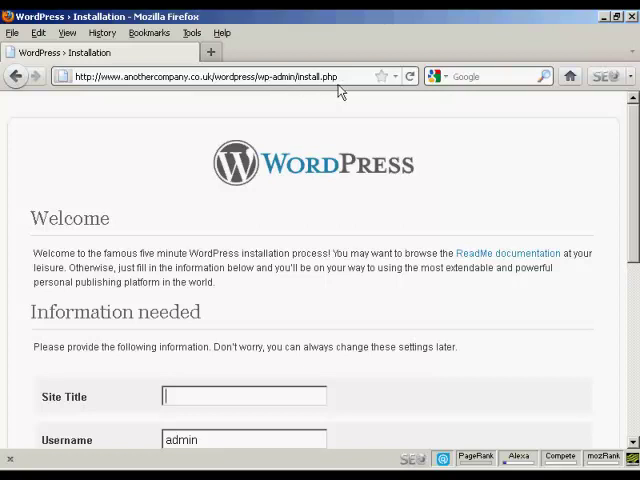
mouse_move(315, 95)
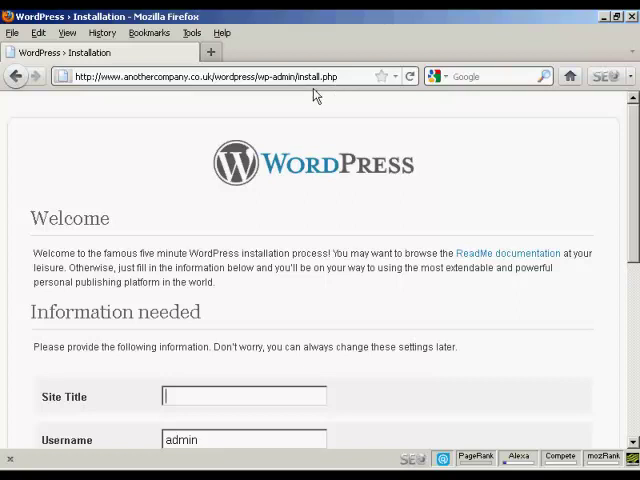
mouse_move(238, 94)
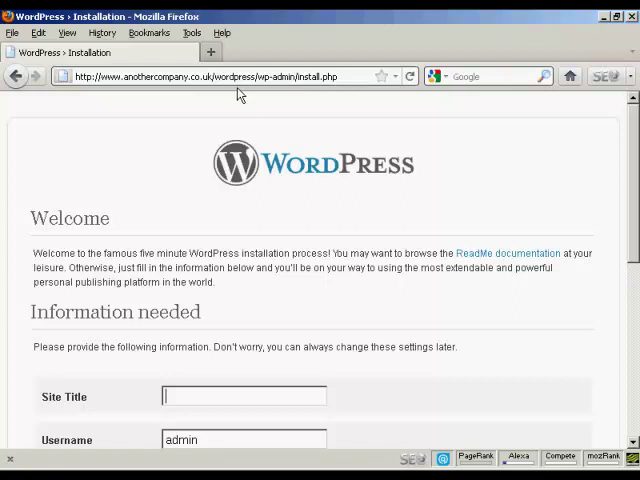
mouse_move(249, 92)
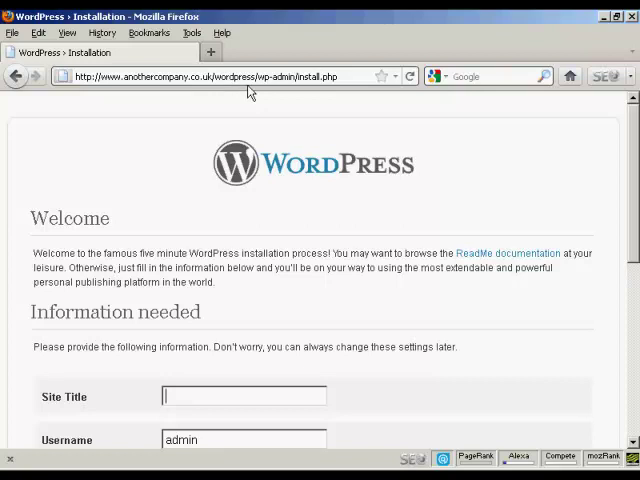
mouse_move(193, 93)
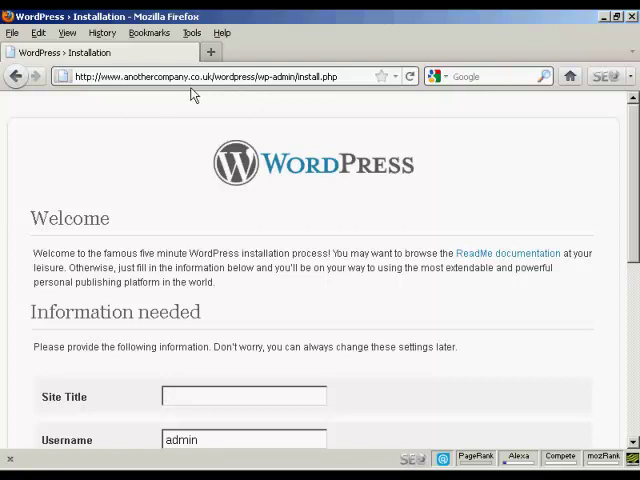
mouse_move(275, 96)
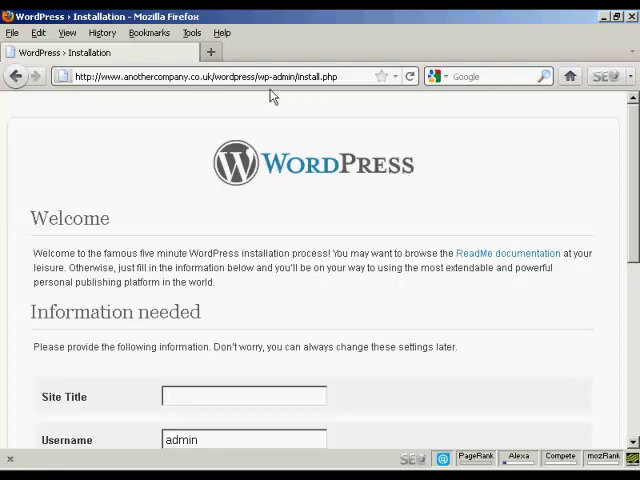
mouse_move(340, 95)
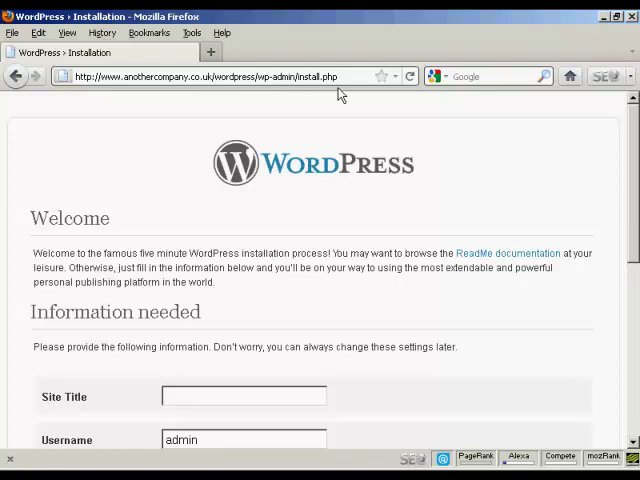
mouse_move(589, 147)
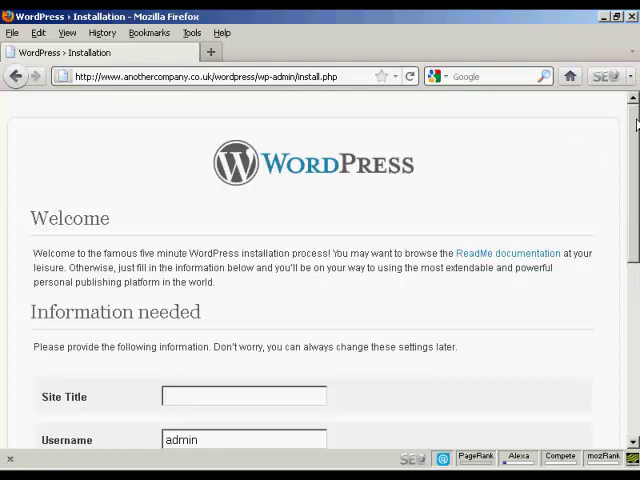
Enter Site Title 'Sam's Blog' and the matching password in both fields.
scroll(down, 3)
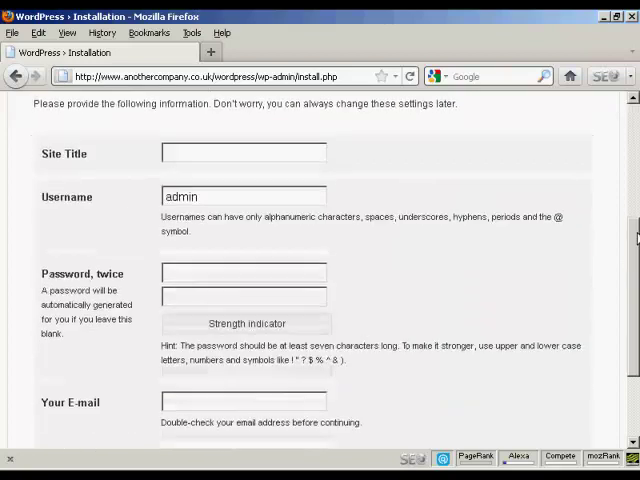
click(243, 152)
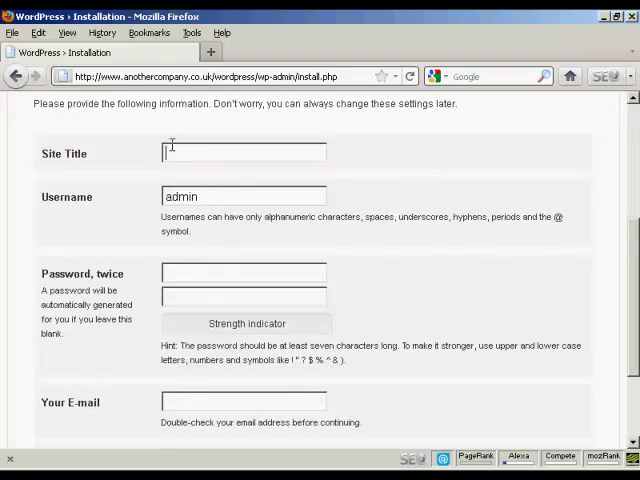
text(Sam's Blo)
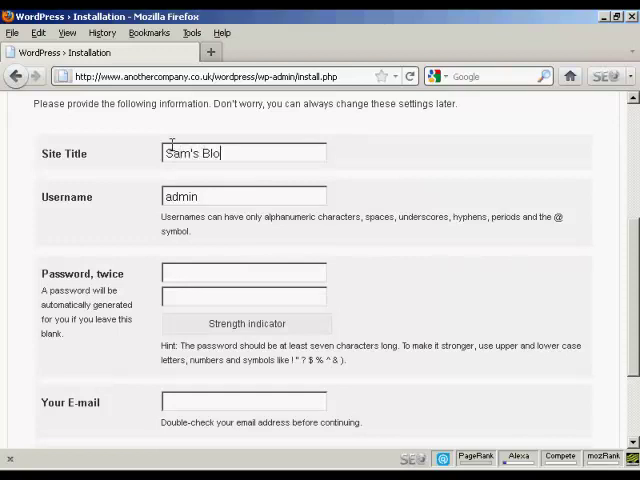
text(g)
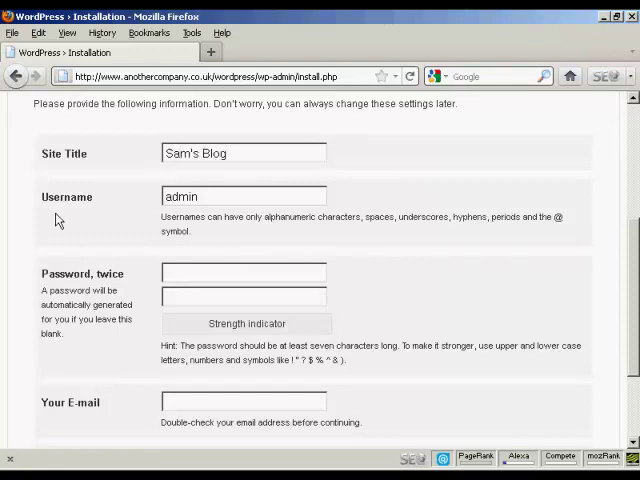
click(243, 153)
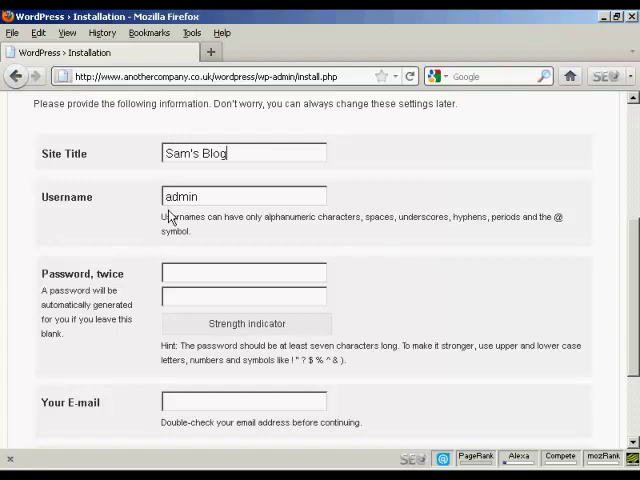
mouse_move(181, 258)
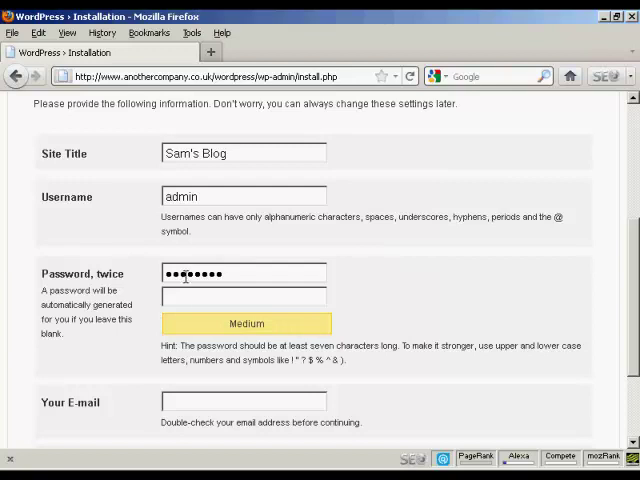
click(243, 296)
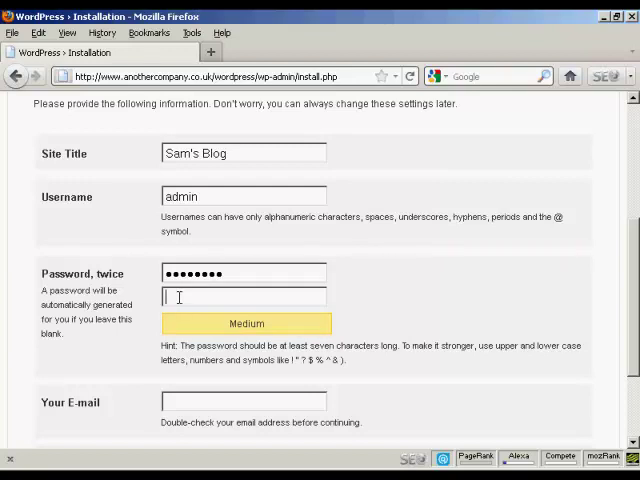
text(••)
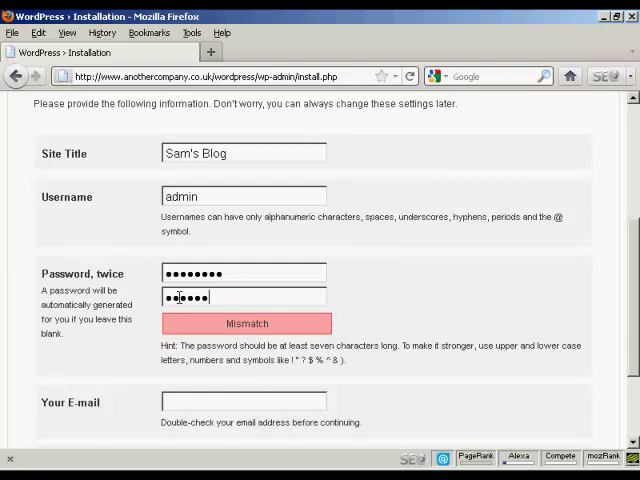
text(•)
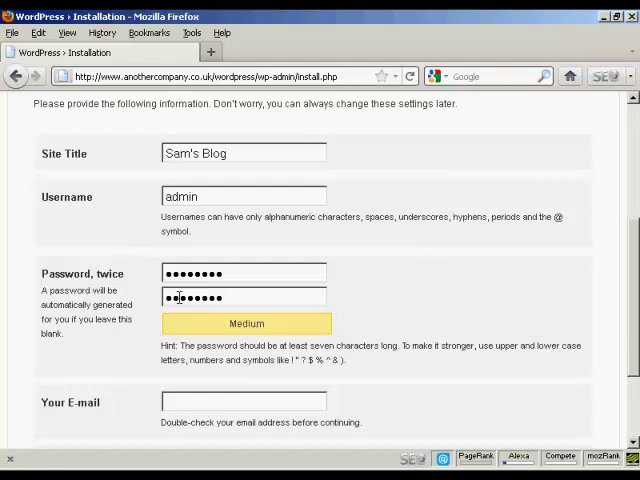
click(243, 401)
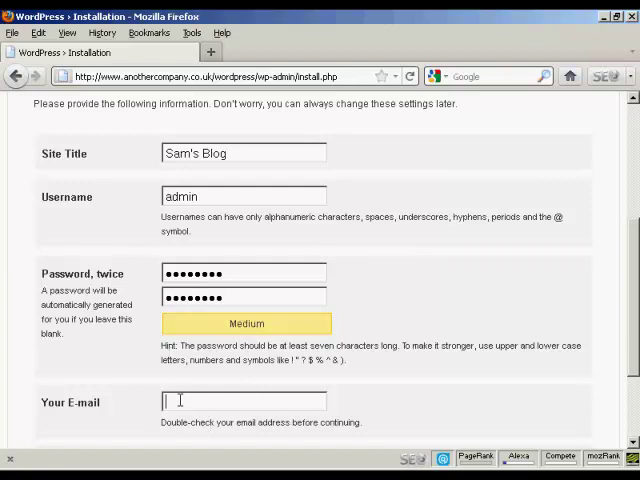
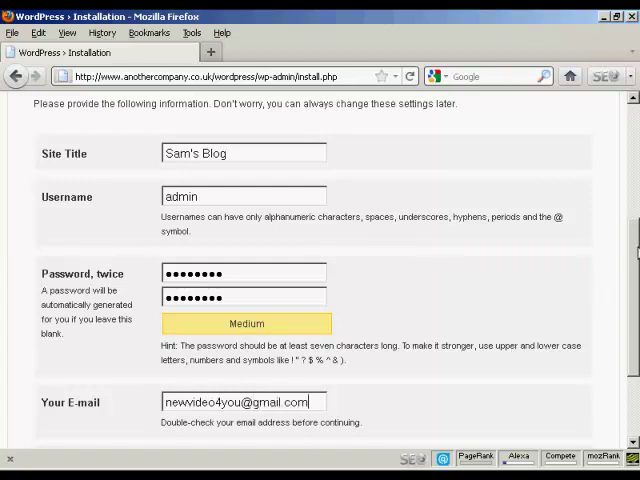
scroll(down, 3)
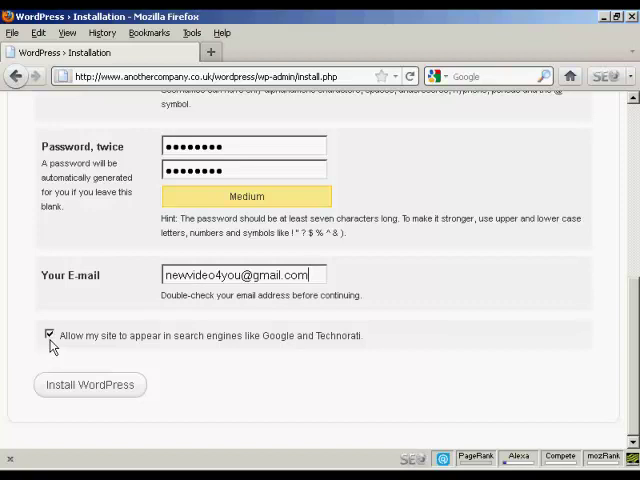
mouse_move(393, 345)
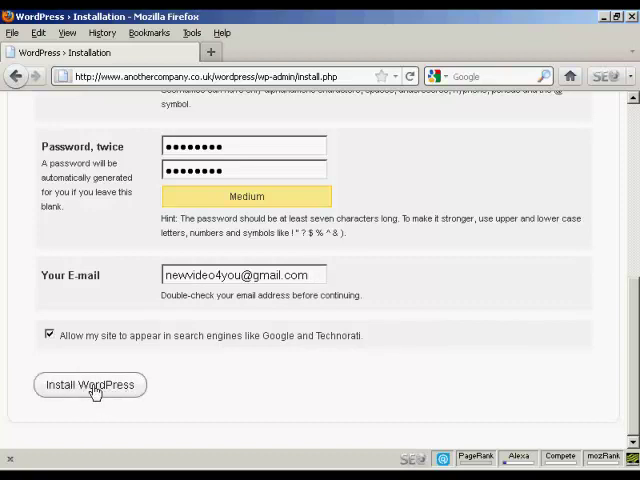
Install WordPress and continue from the Success page to the login page.
click(90, 385)
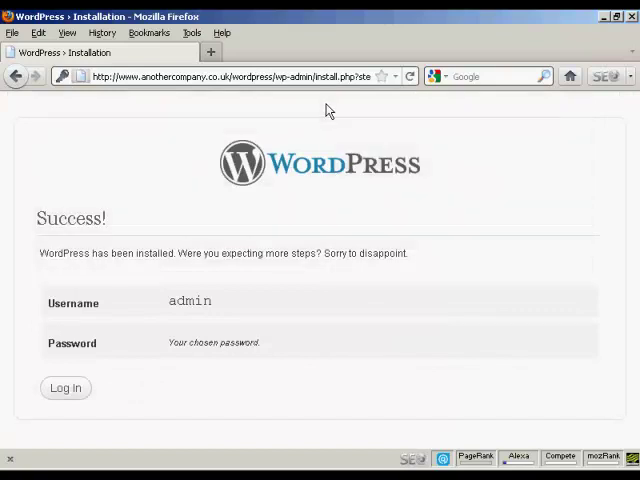
mouse_move(101, 390)
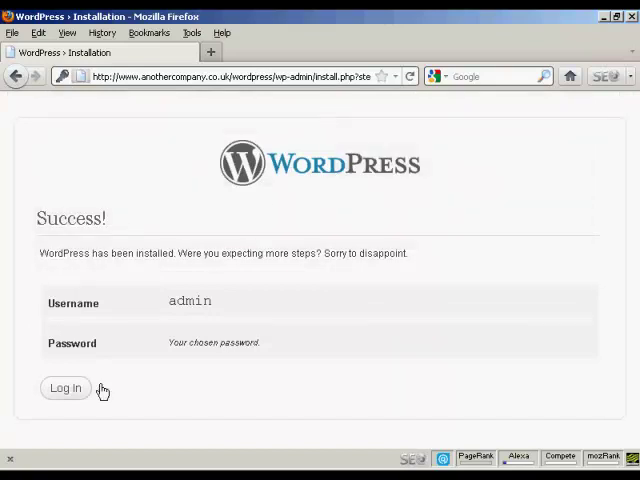
click(64, 388)
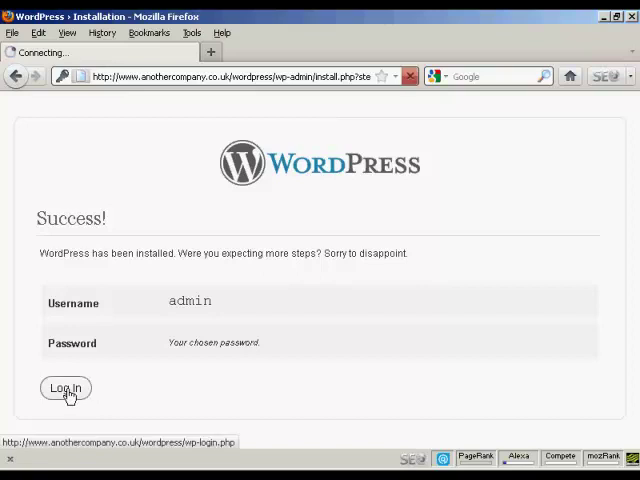
click(64, 388)
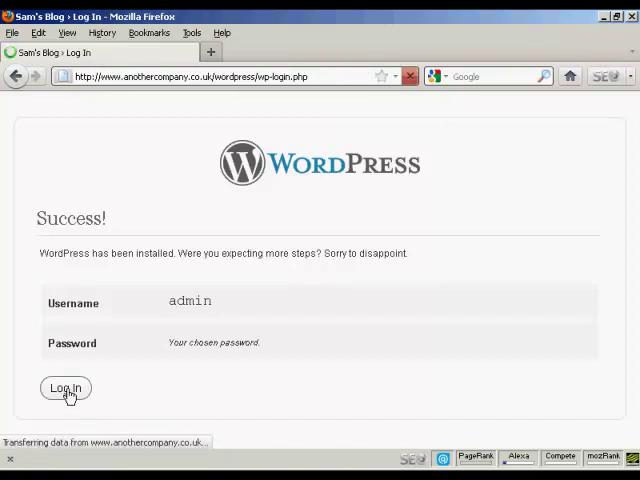
Log in with username admin and its password.
click(64, 388)
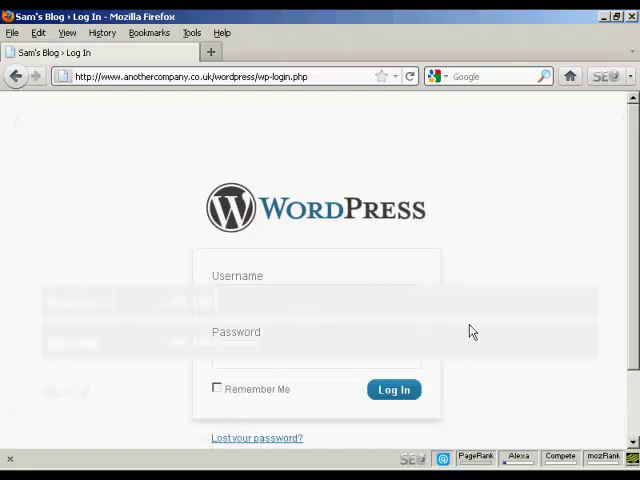
mouse_move(510, 328)
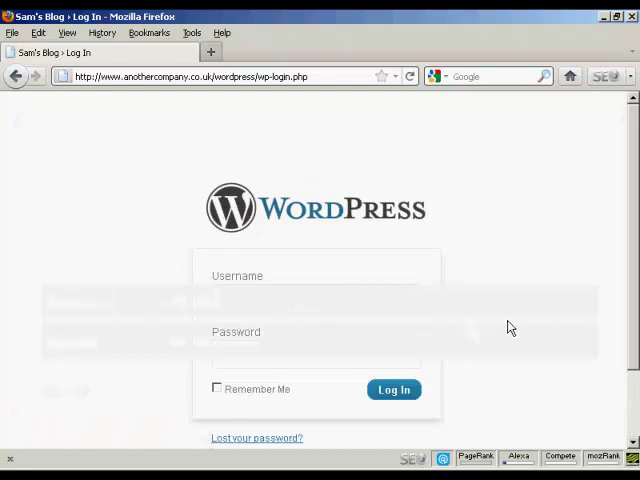
text(admin)
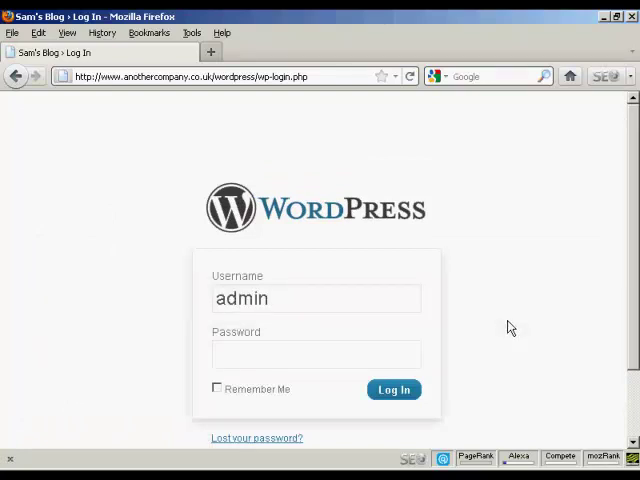
text(•••)
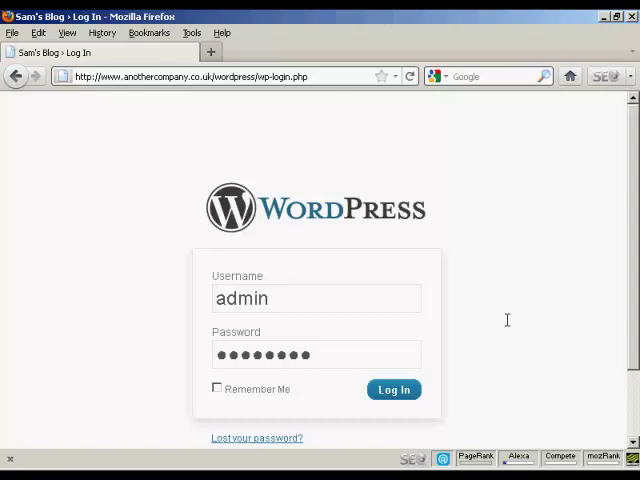
click(393, 389)
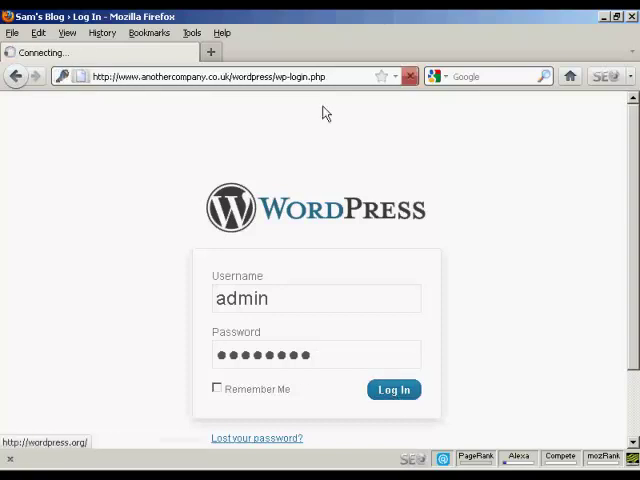
click(393, 389)
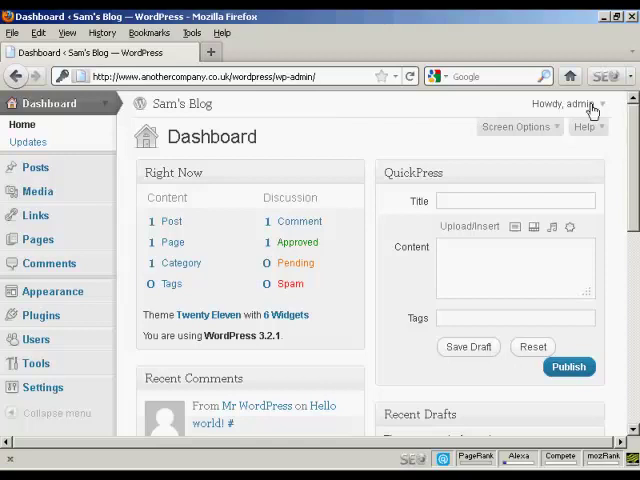
Log the admin out via Howdy, admin, then load the /wordpress/ front page.
click(590, 104)
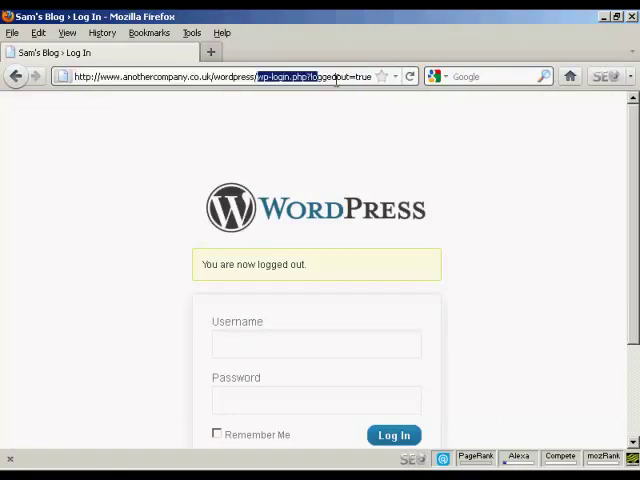
key(Return)
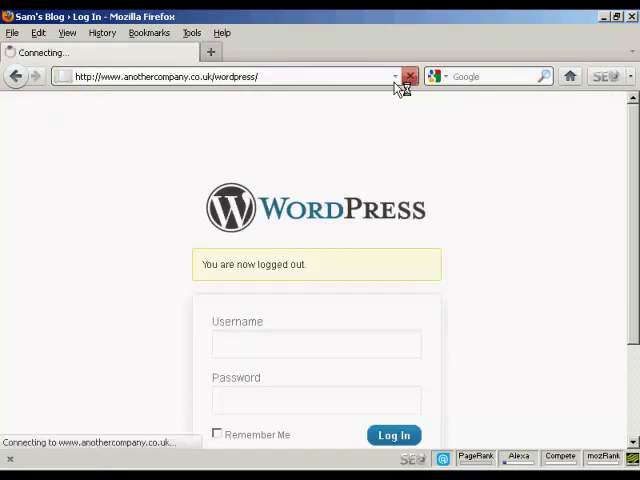